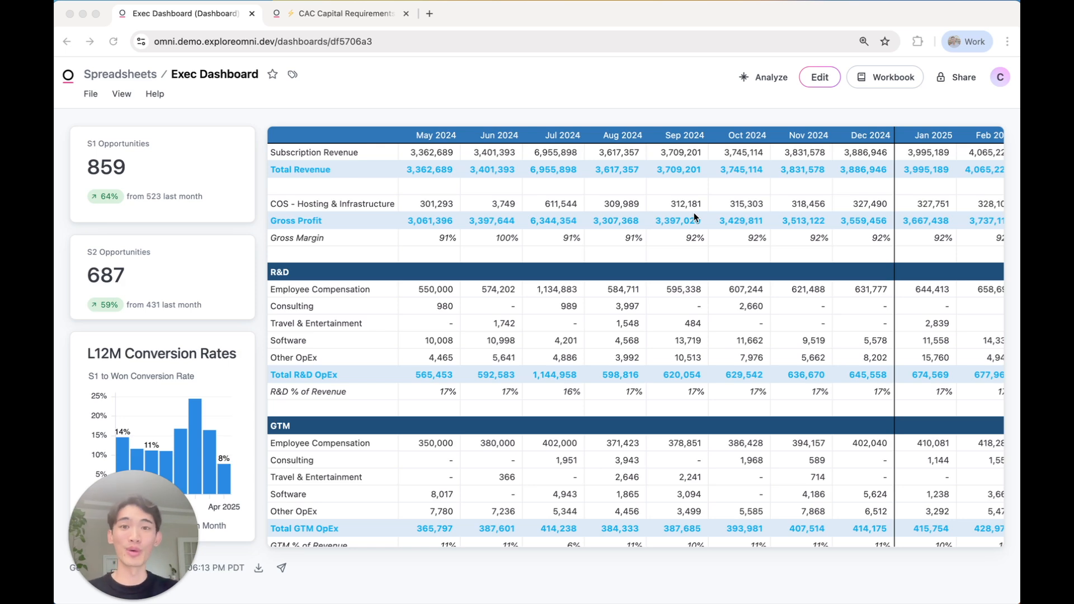
mouse_move(548, 336)
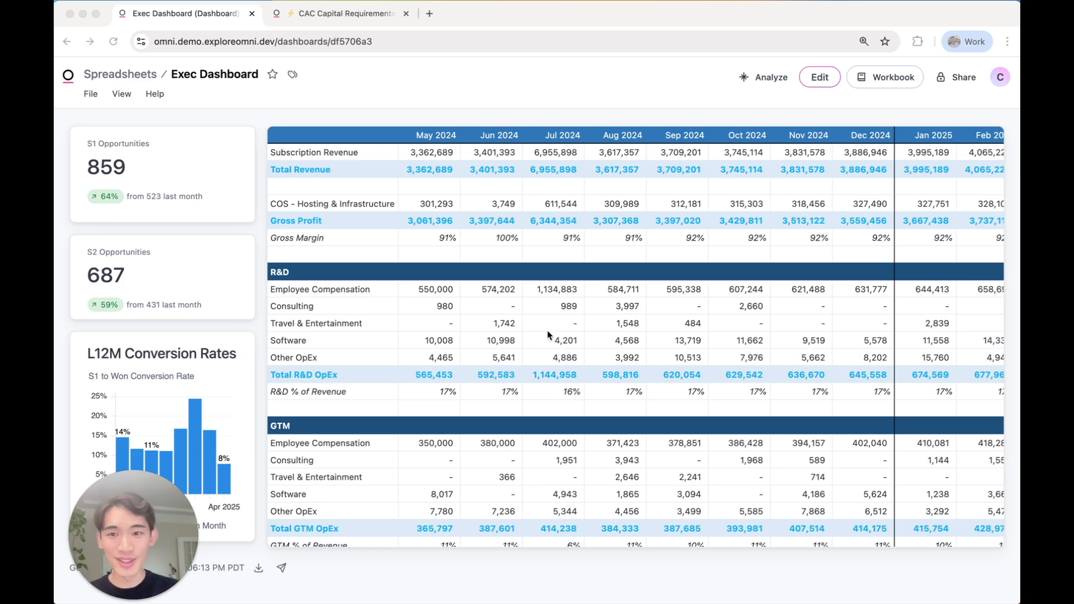
Open the workbook underlying the Exec Dashboard to reach its P&L spreadsheet
click(341, 13)
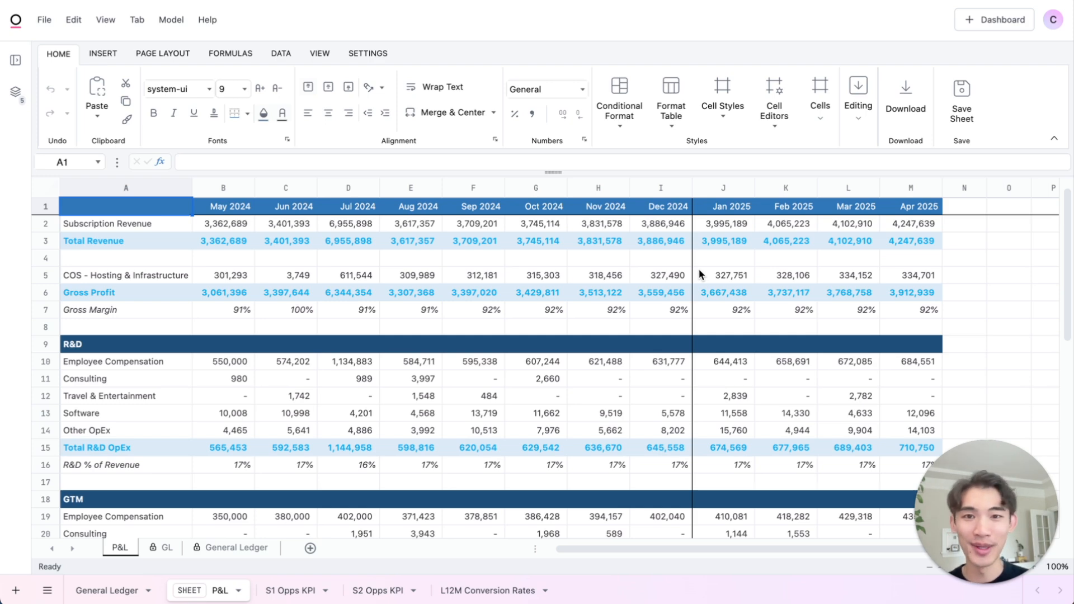
mouse_move(439, 449)
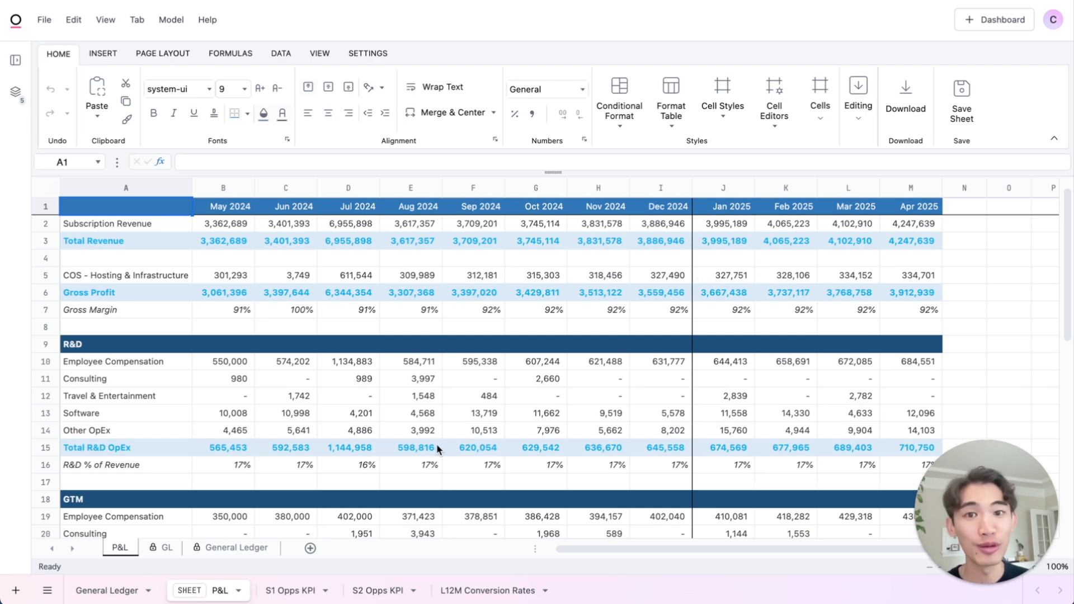
Switch to the General Ledger query tab listing journal entry line items
click(106, 590)
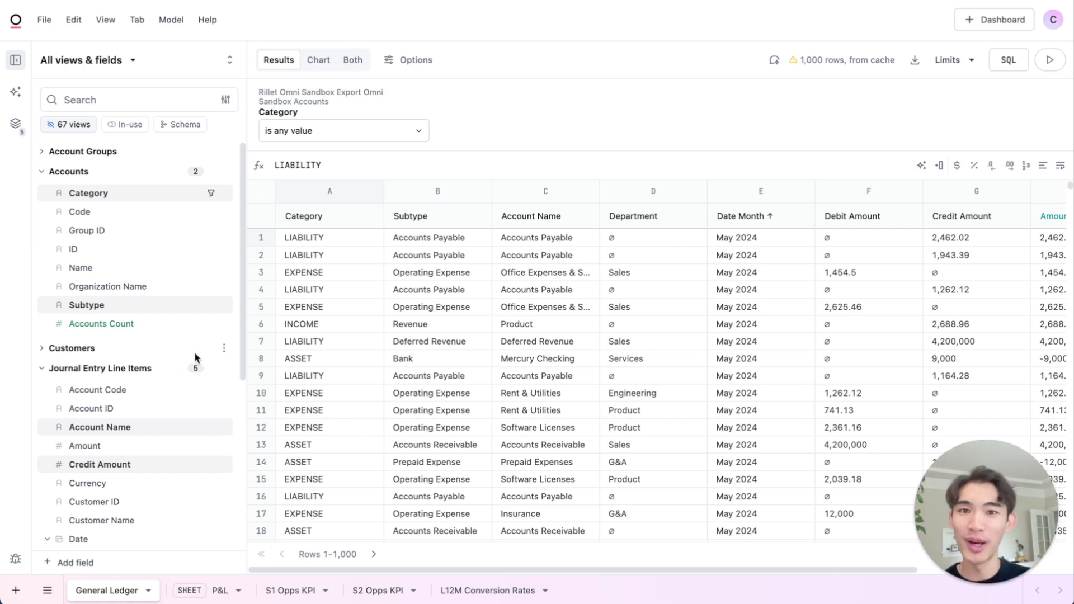
mouse_move(534, 35)
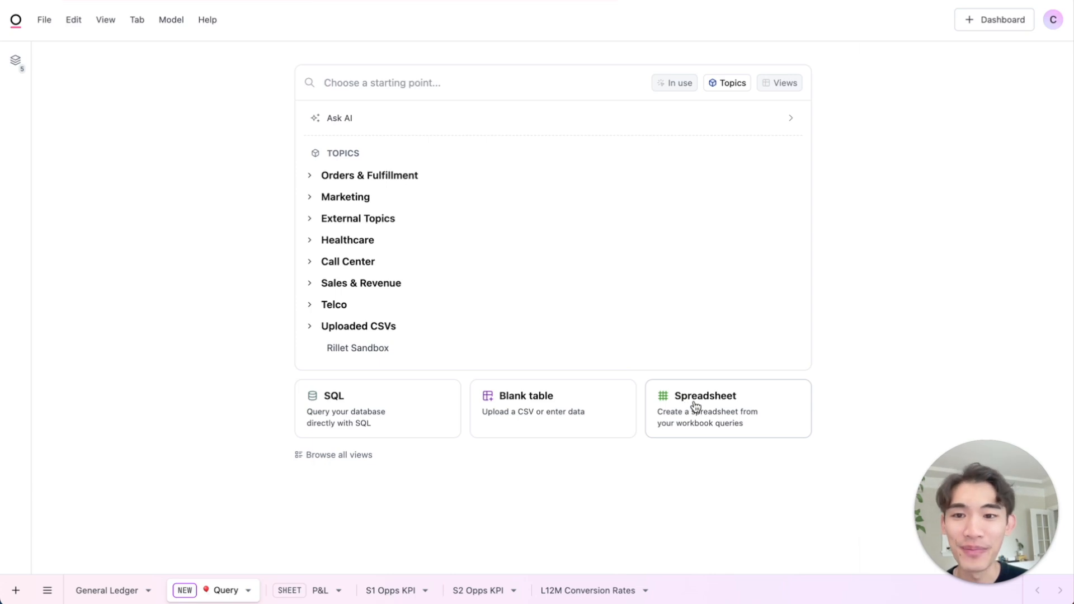
Create a spreadsheet tab with the General Ledger query attached as a data sheet
click(706, 396)
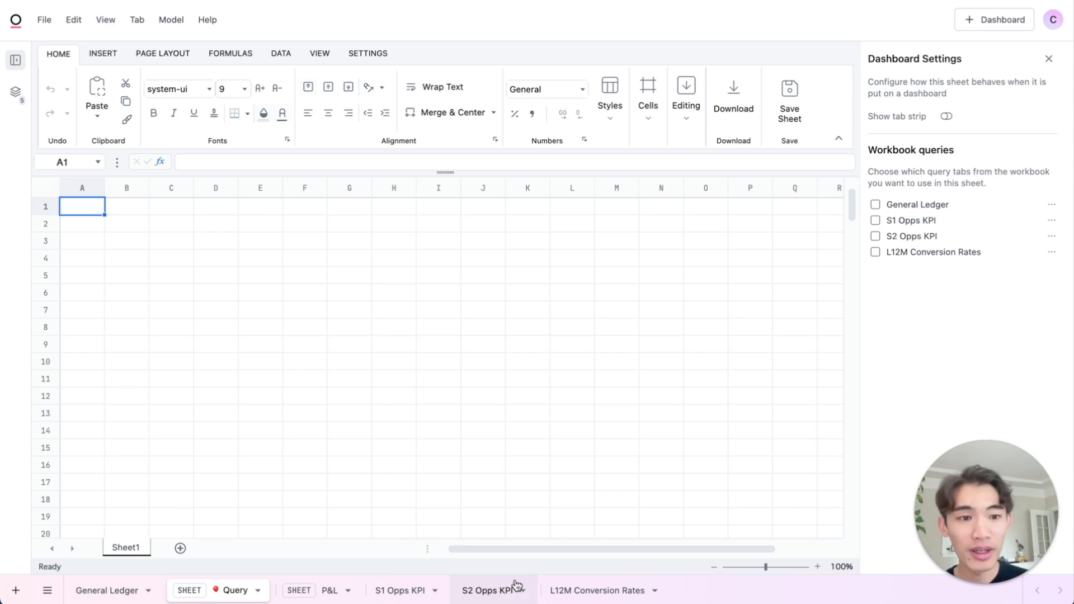
click(876, 204)
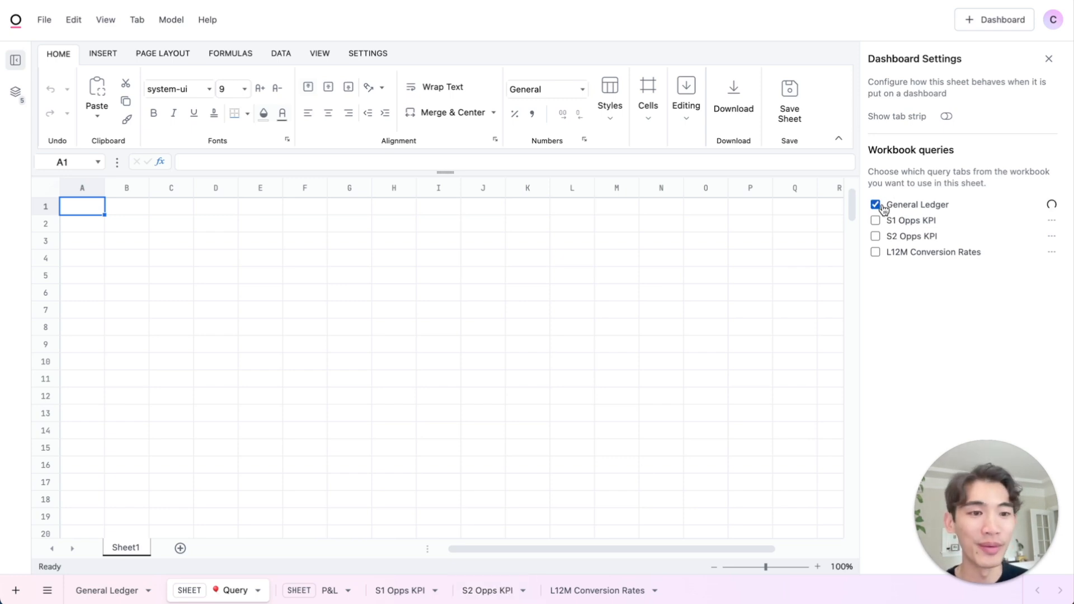
click(876, 204)
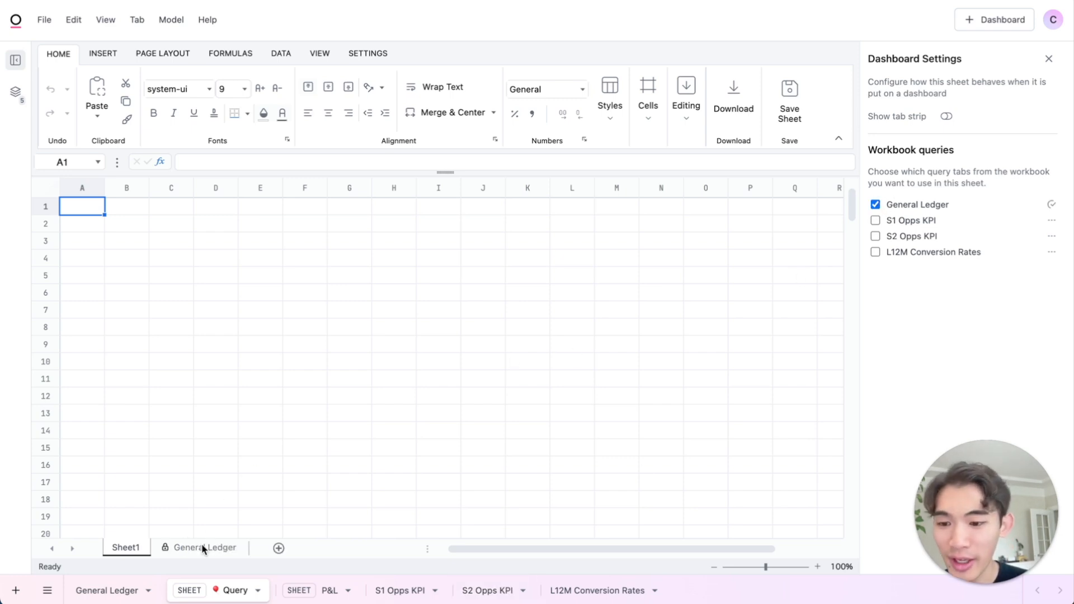
click(206, 548)
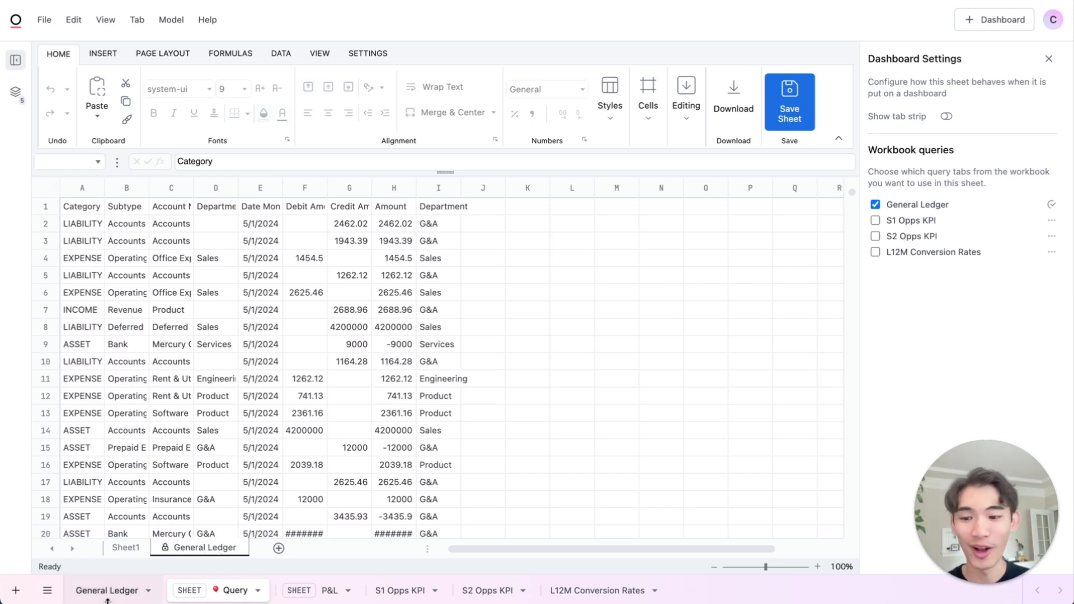
On Sheet1, enter a formula referencing the General Ledger sheet's Category header
click(125, 547)
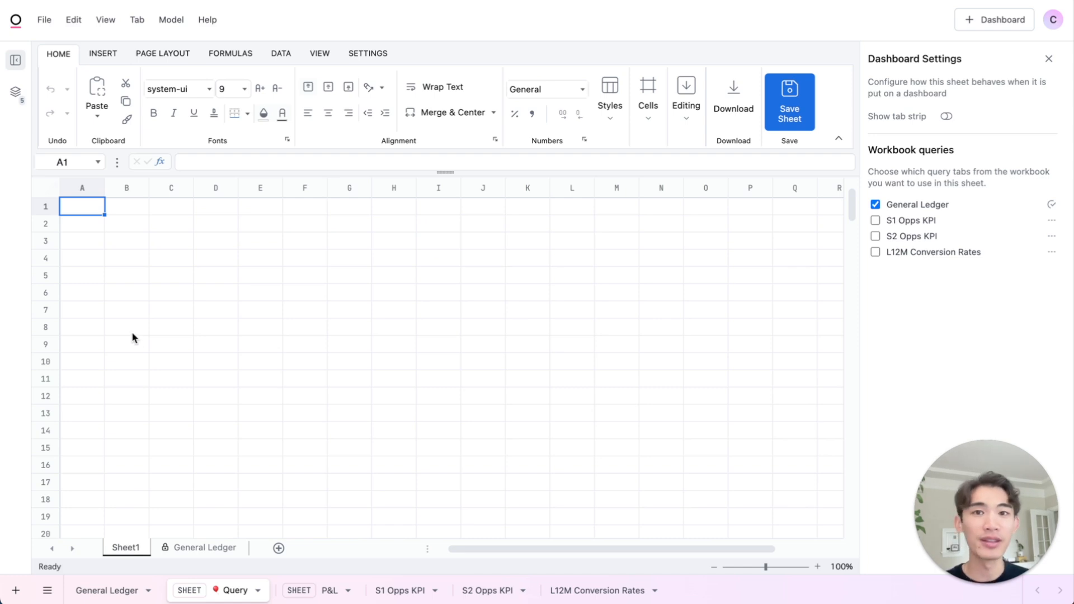
text(='General Ledger)
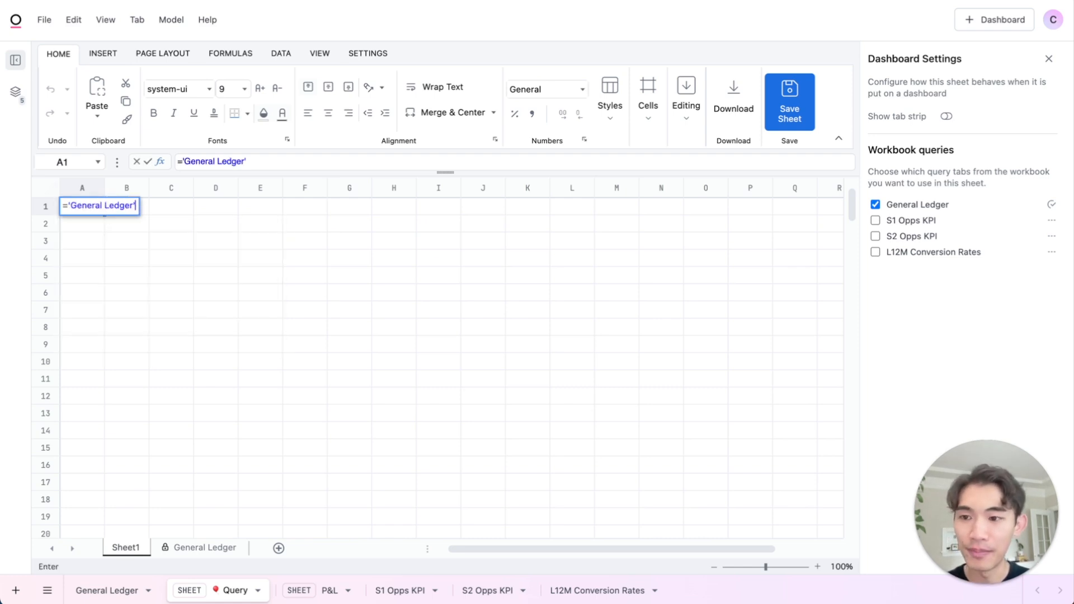
key(Enter)
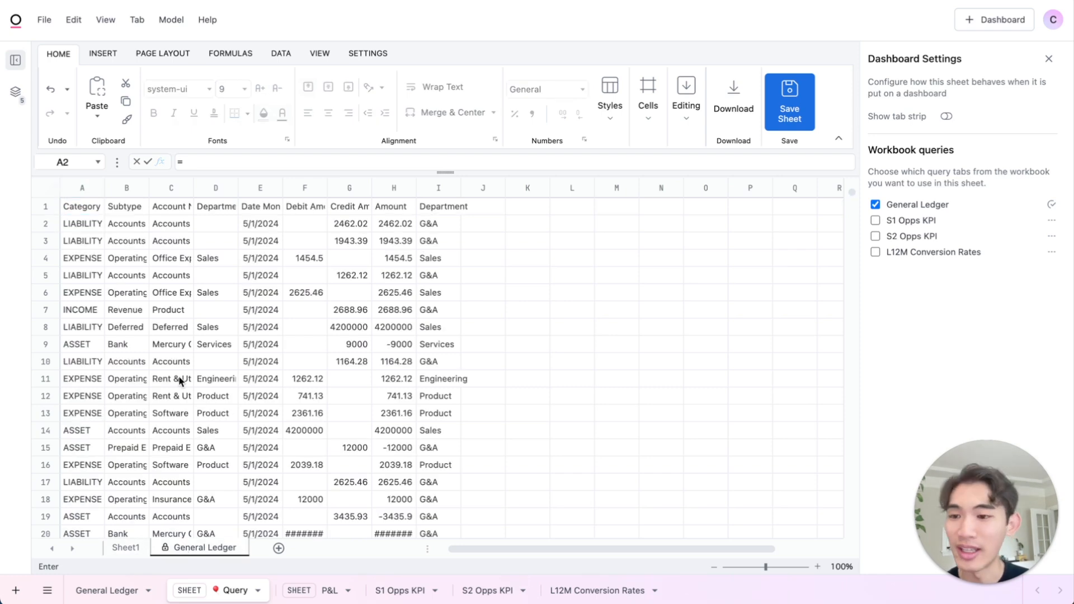
click(80, 207)
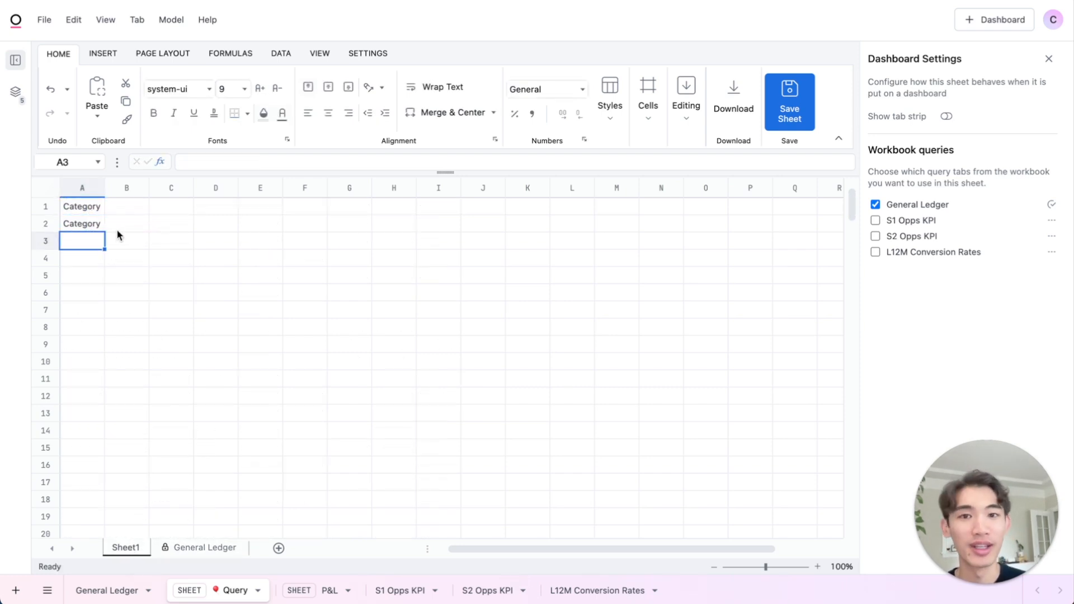
mouse_move(177, 461)
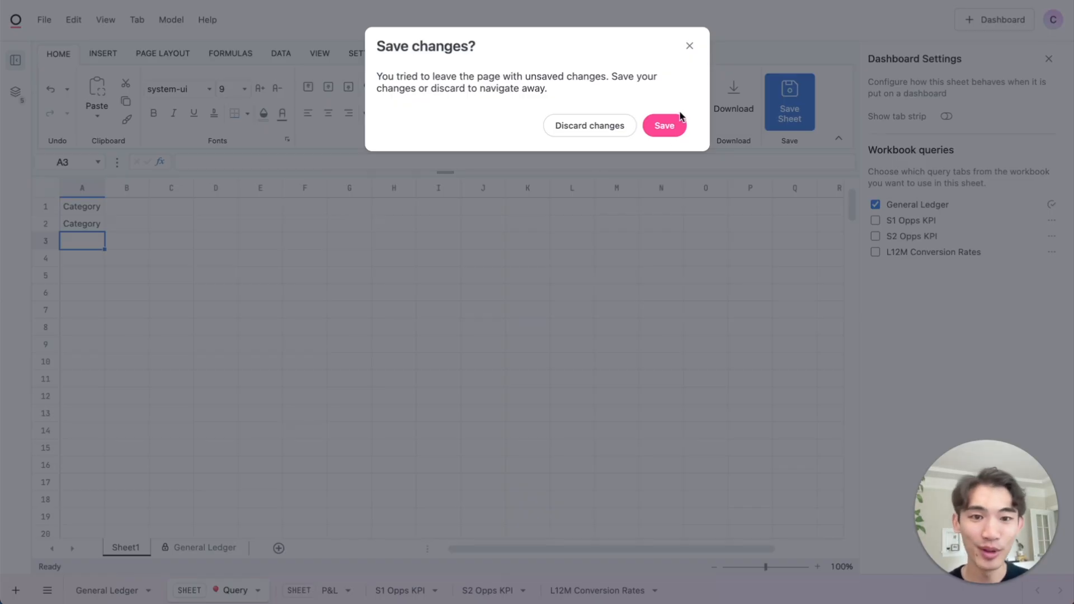
Settle the Save changes prompt and inspect the P&L sheet's MIN and SUMIFS formulas in B1 and B2
click(663, 125)
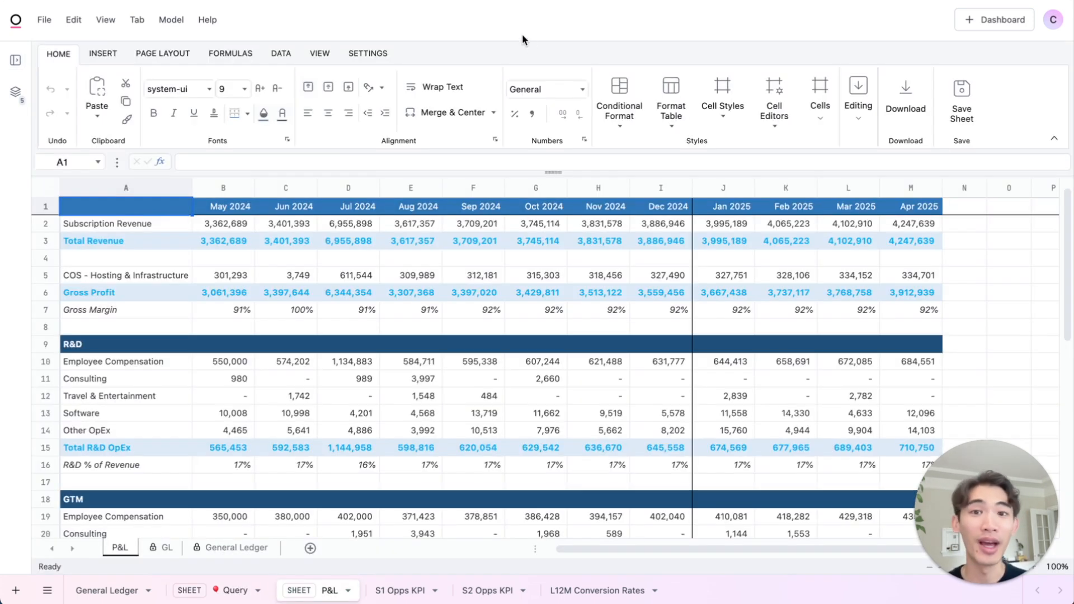
click(222, 207)
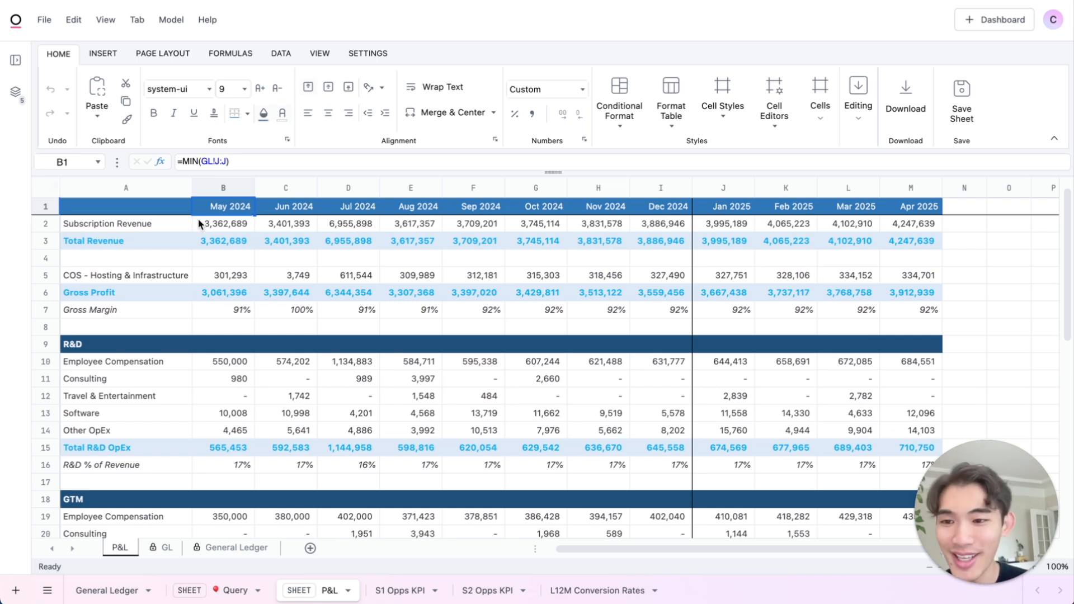
click(222, 223)
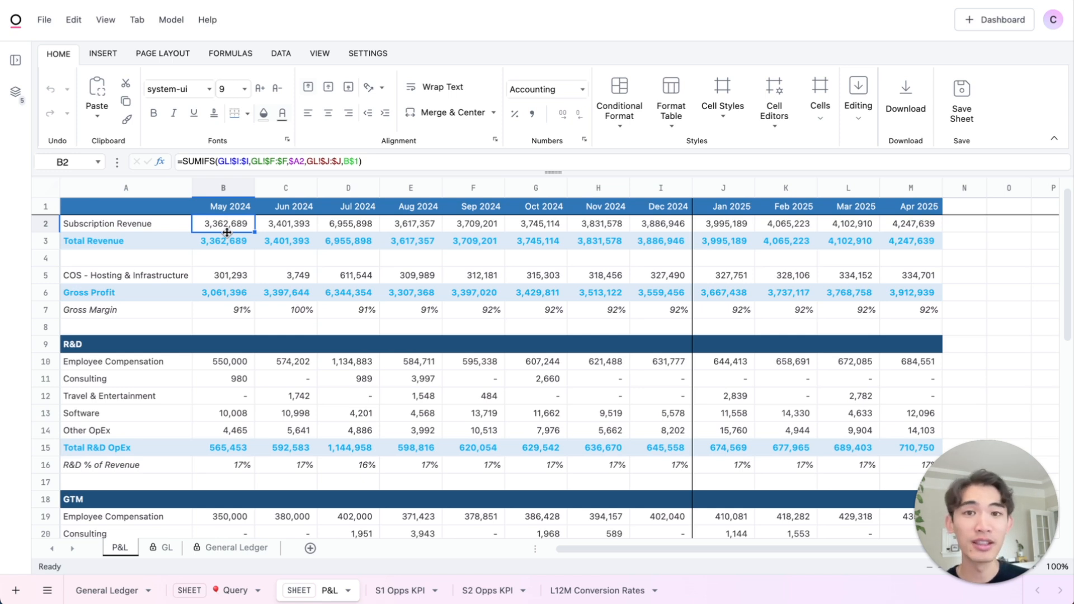
mouse_move(150, 526)
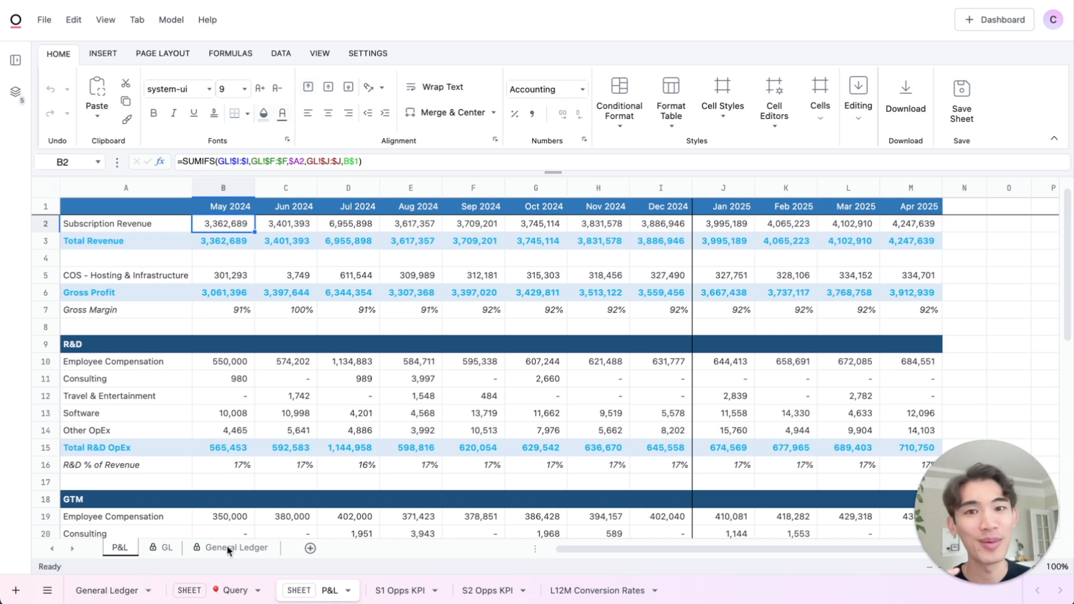
mouse_move(478, 32)
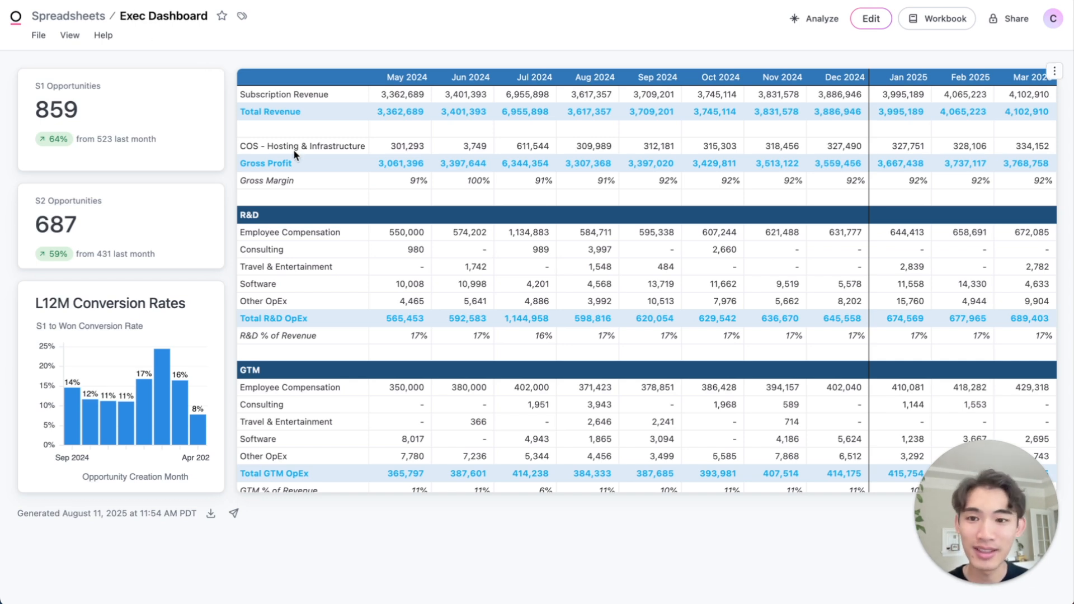
mouse_move(357, 180)
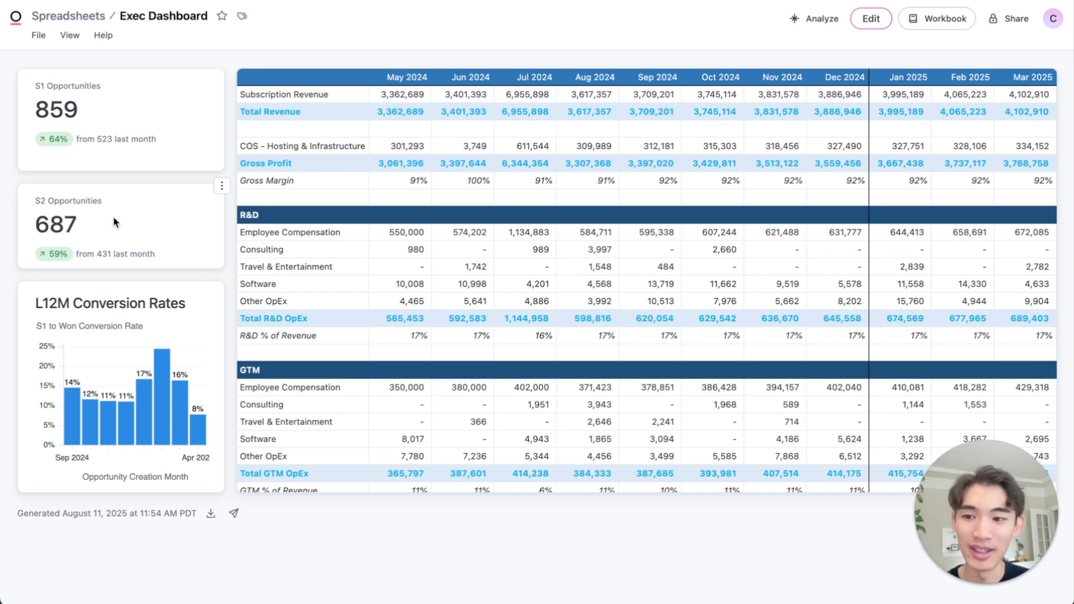
mouse_move(443, 68)
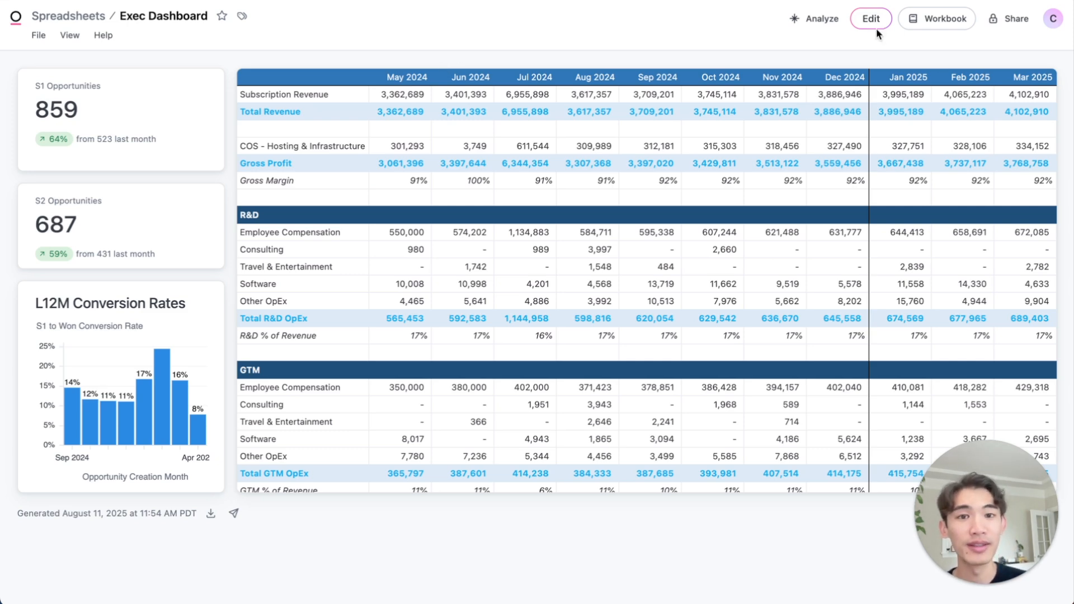
click(871, 18)
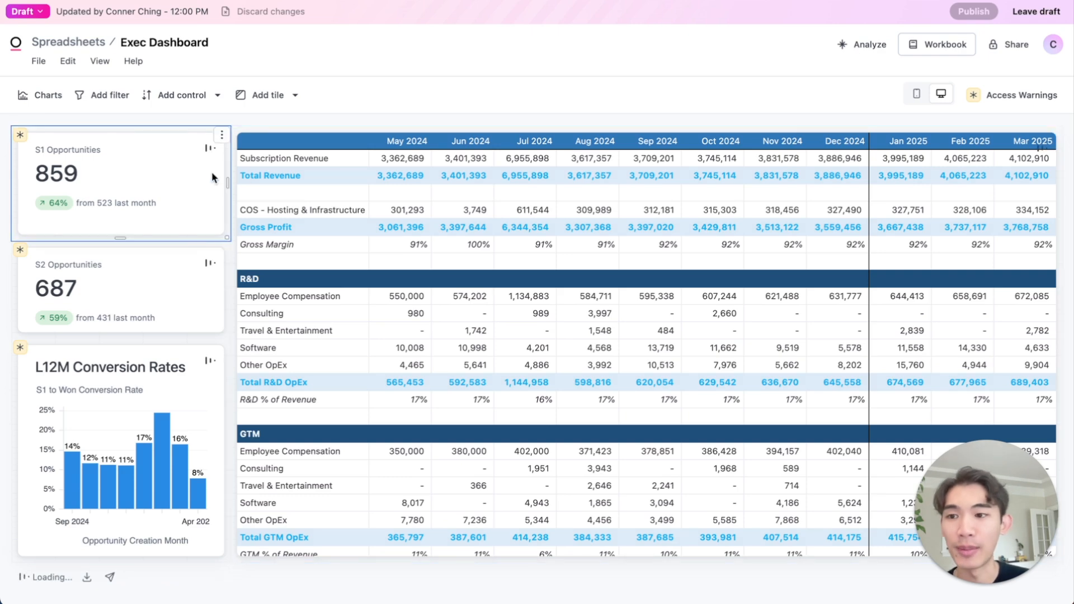
drag(227, 238, 226, 325)
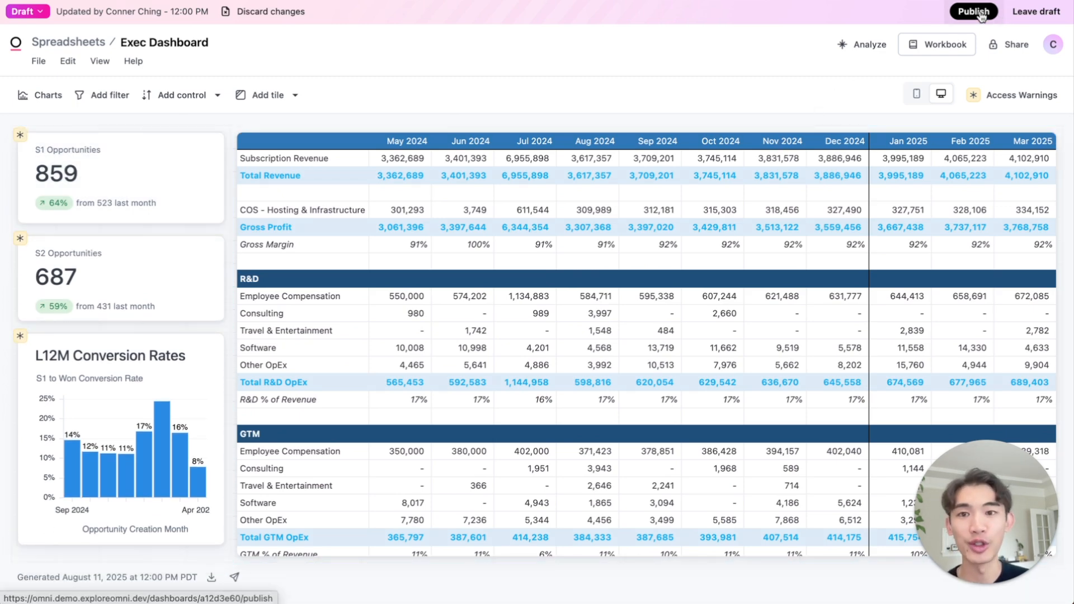
click(972, 12)
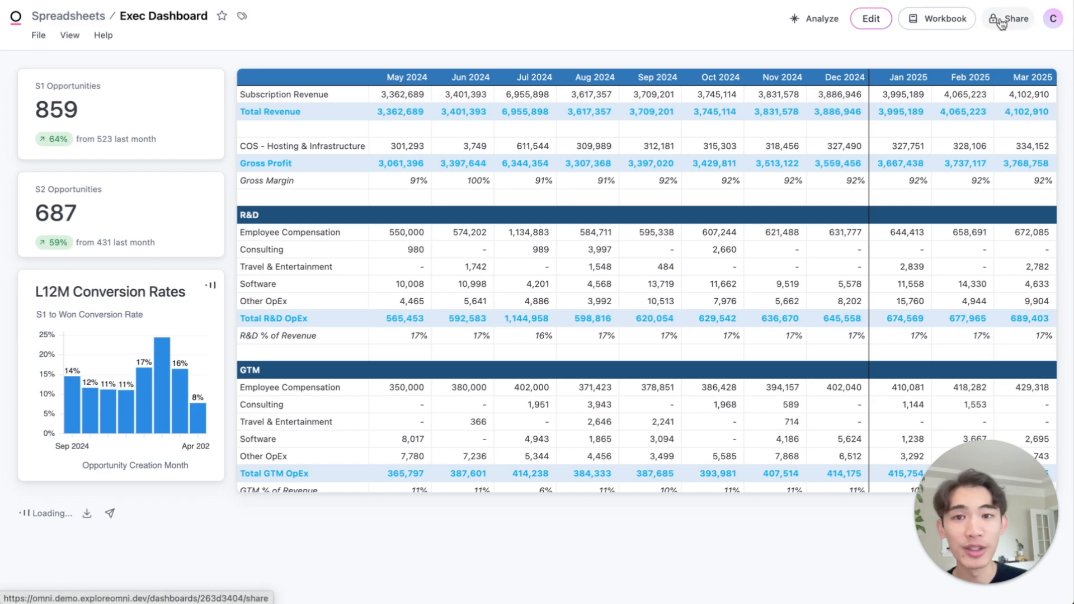
click(1012, 19)
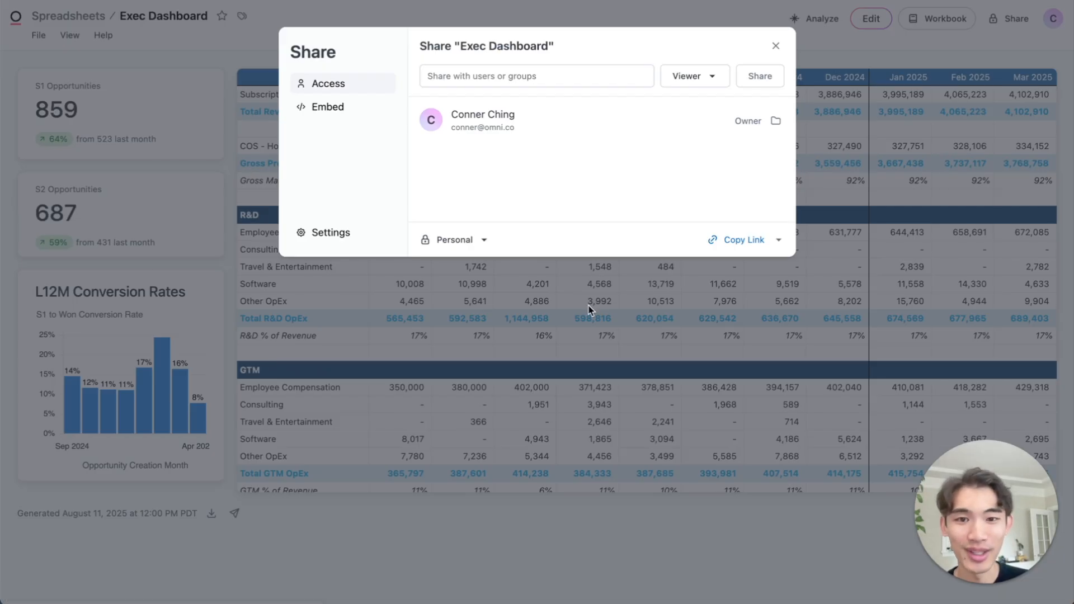
click(537, 76)
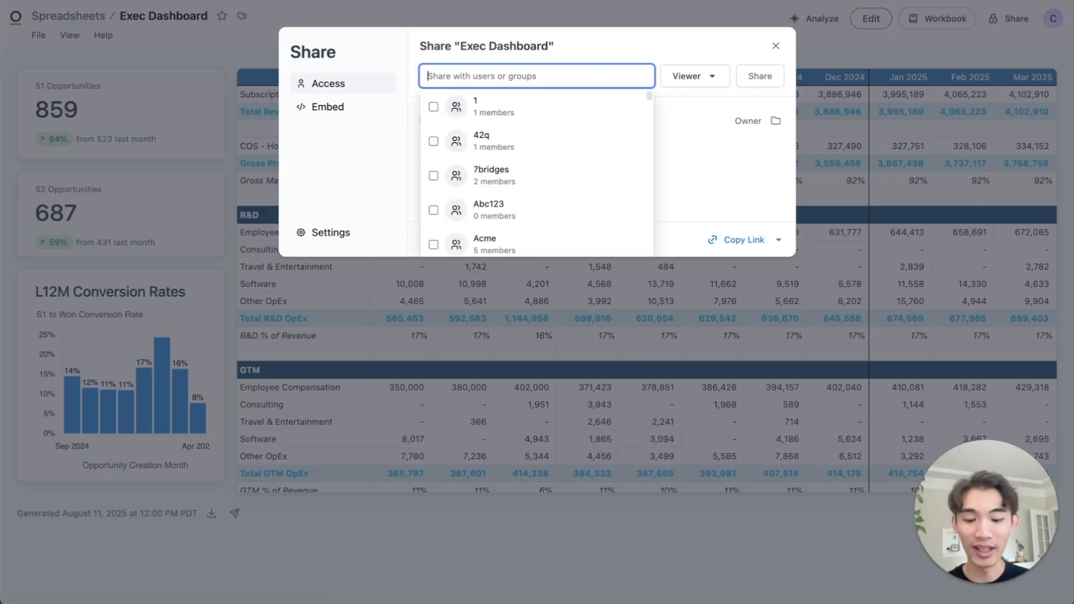
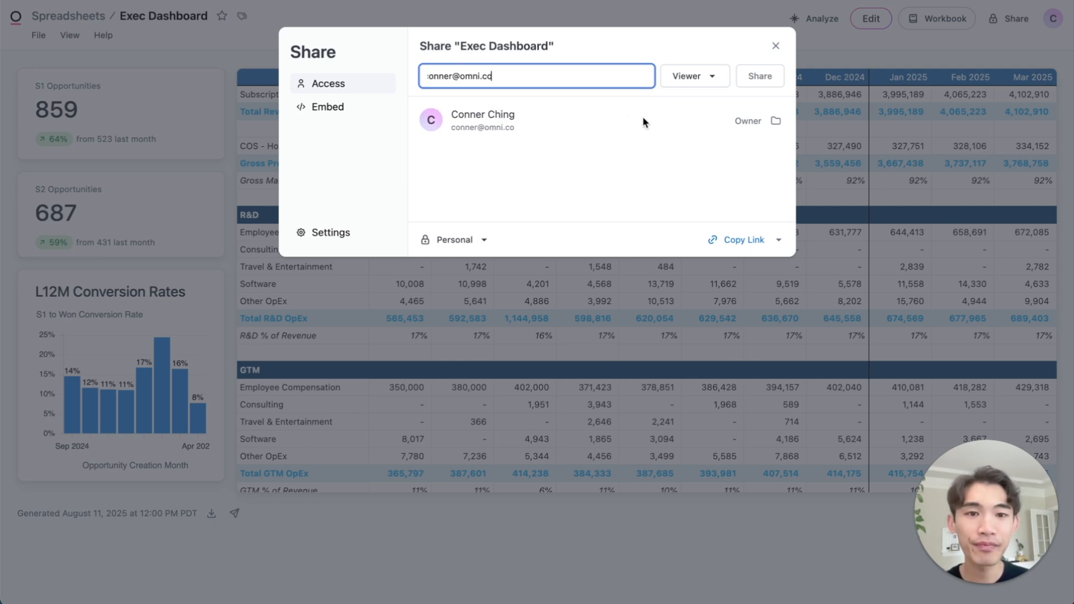
click(693, 76)
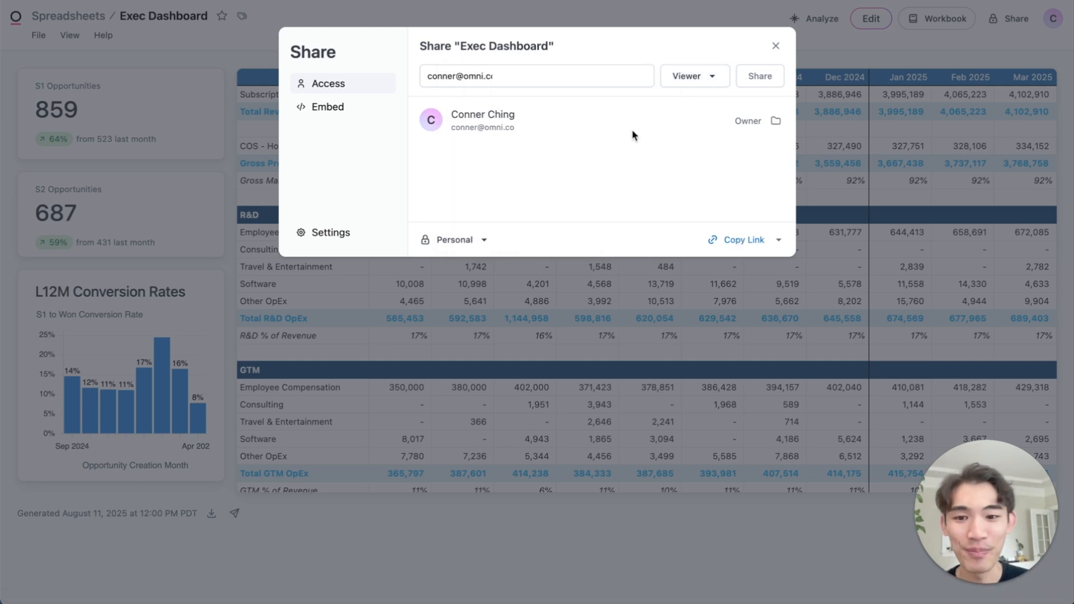
mouse_move(620, 192)
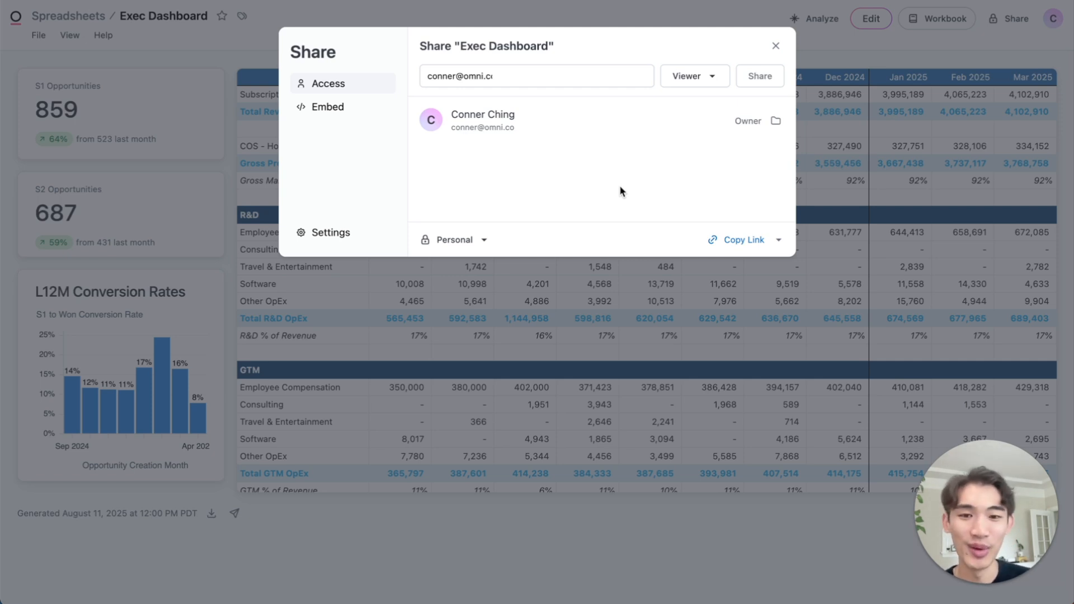
click(775, 46)
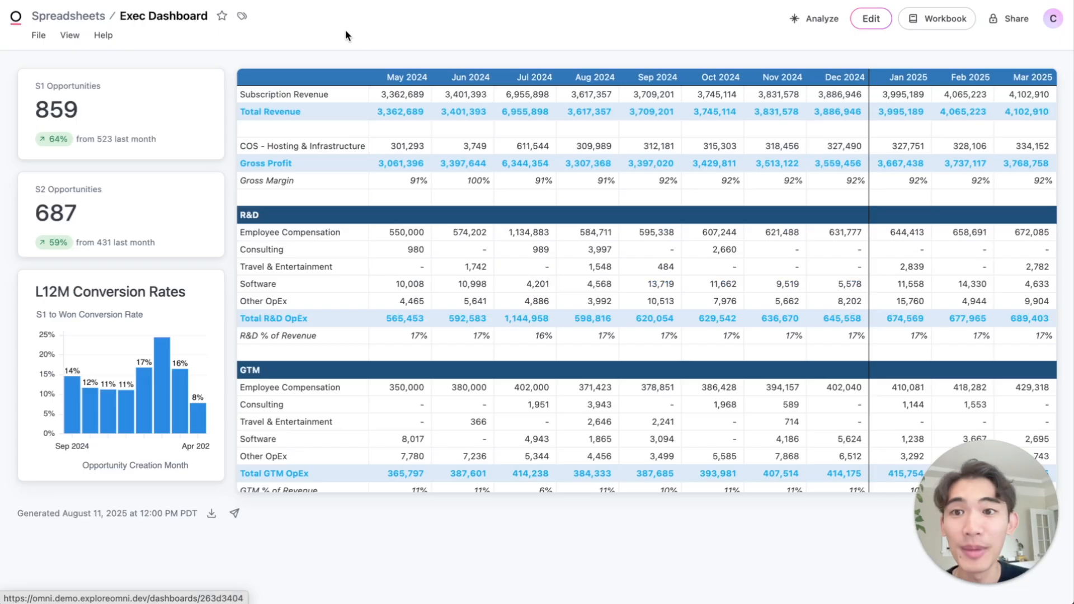
Open the dashboard's workbook for editing at its P&L spreadsheet tab
click(870, 18)
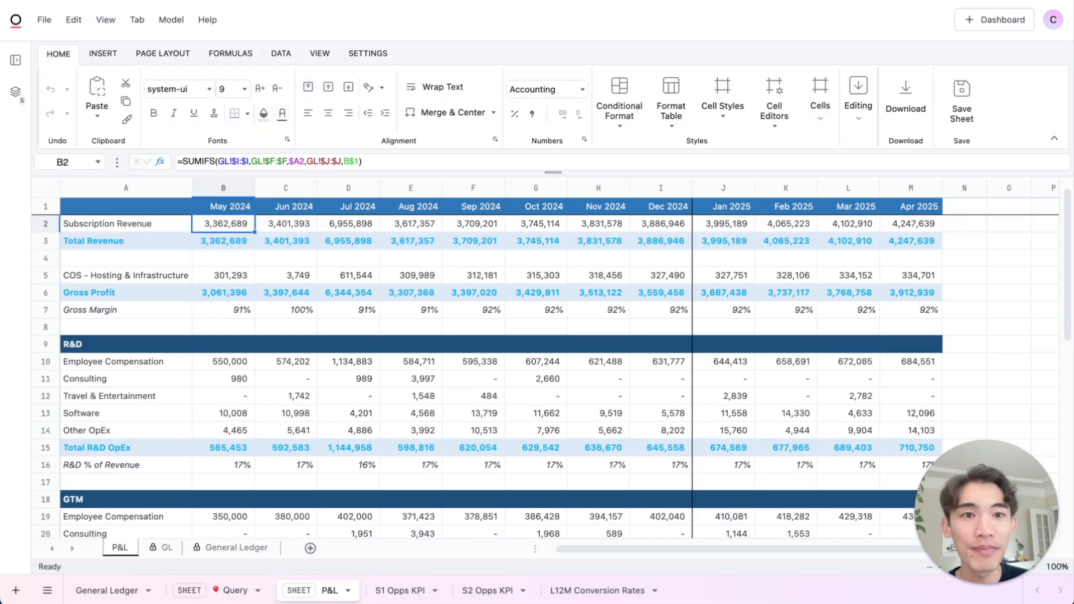
mouse_move(909, 69)
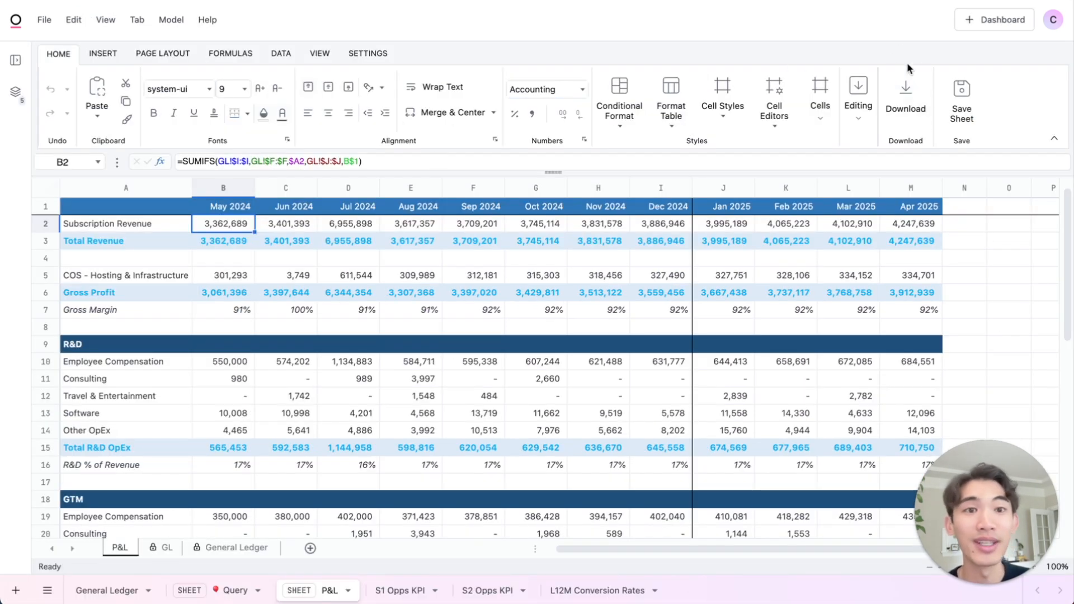
click(906, 95)
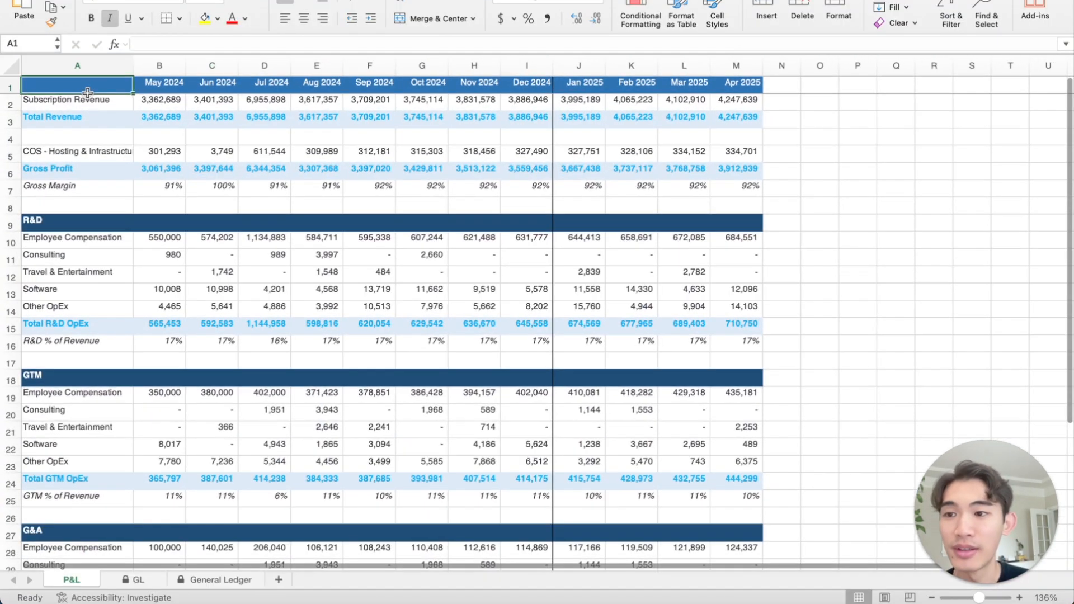
In Excel, view C1's EOMONTH formula, then the GL and General Ledger sheets
click(212, 86)
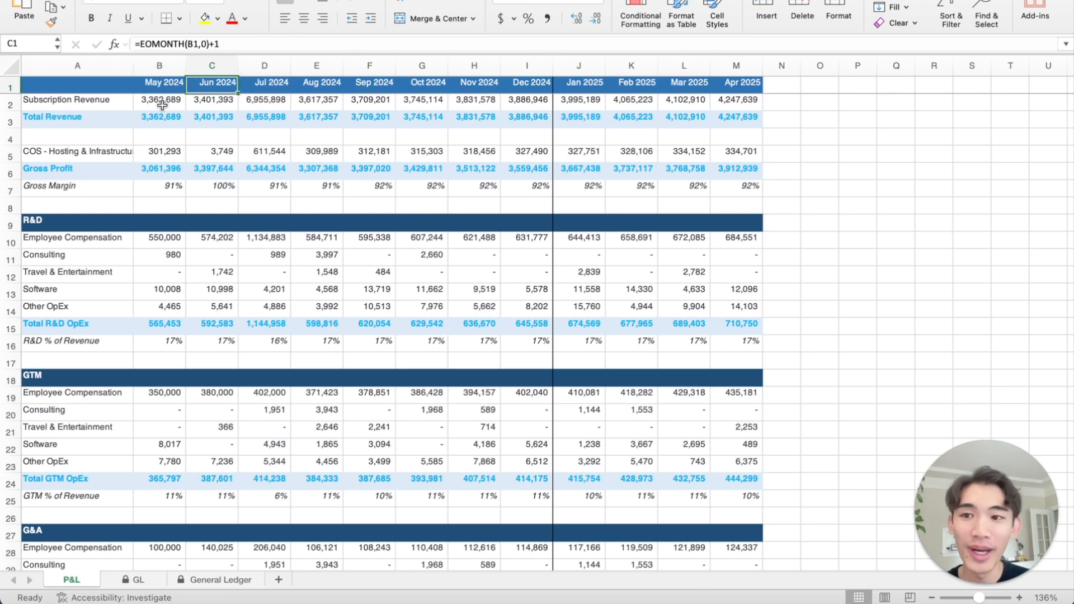
click(138, 580)
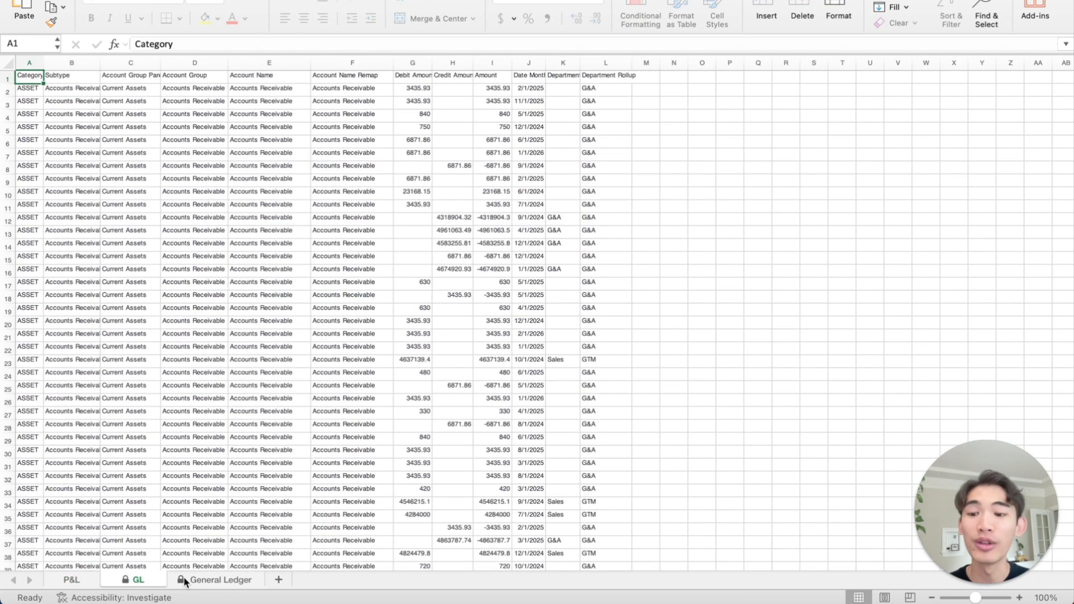
click(70, 579)
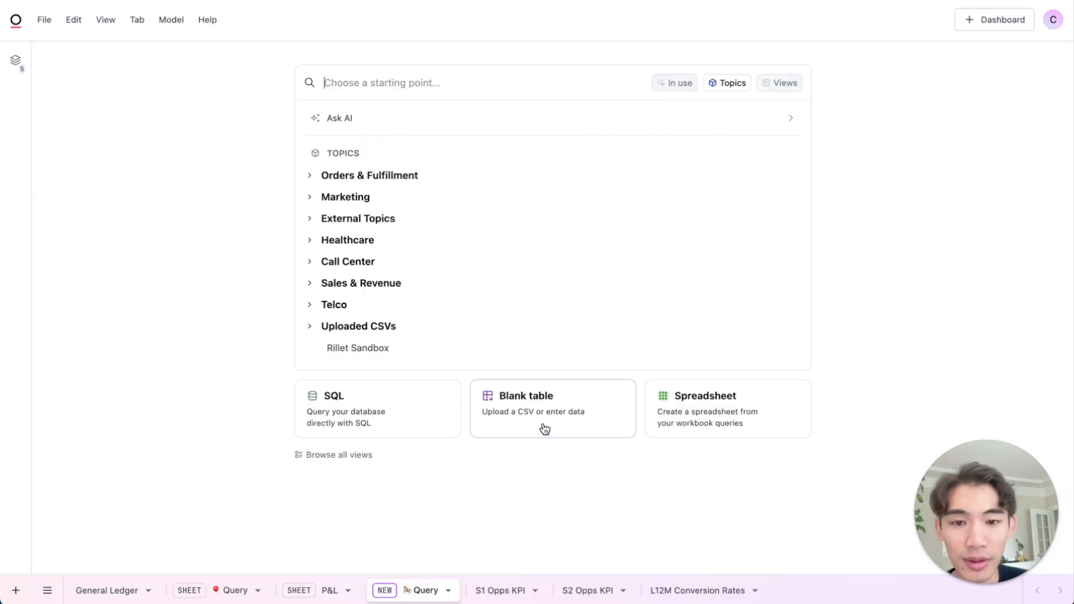
mouse_move(728, 412)
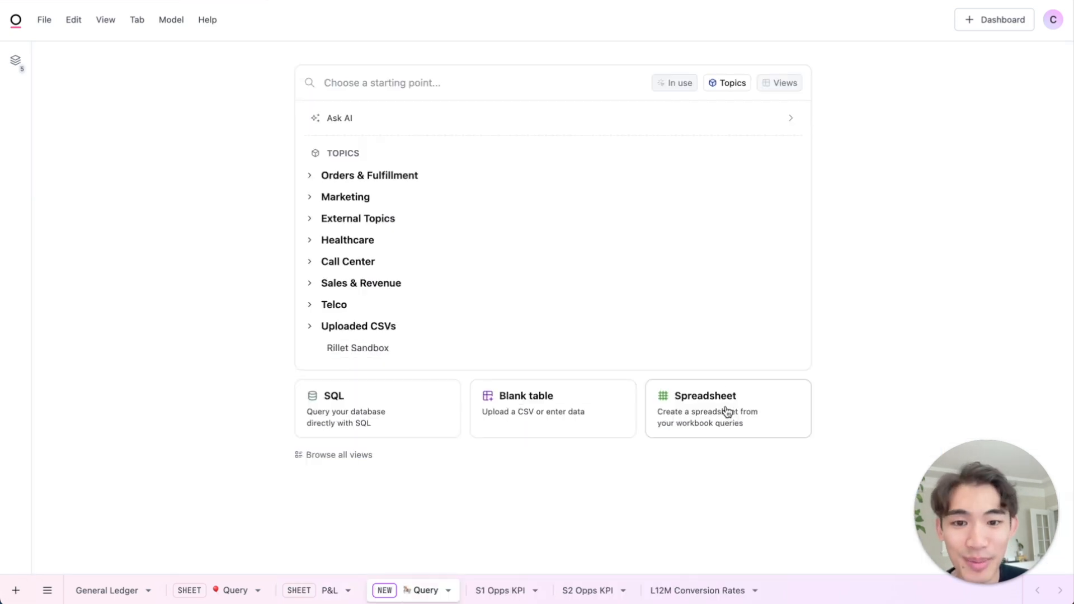
Import the P&L workbook as a spreadsheet tab, replacing its static General Ledger sheet with the live query
click(705, 396)
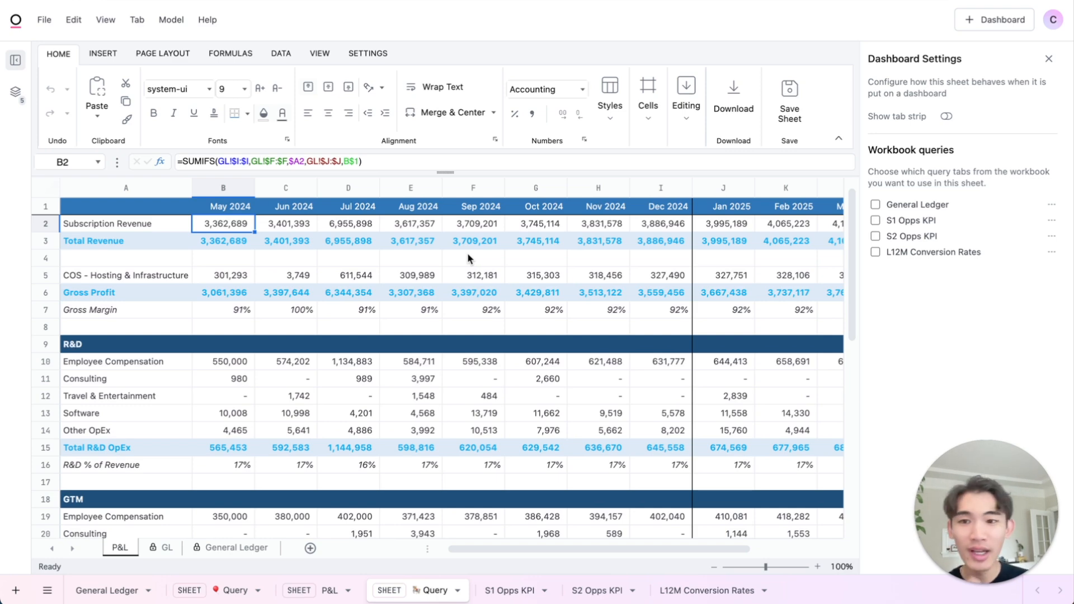
click(236, 547)
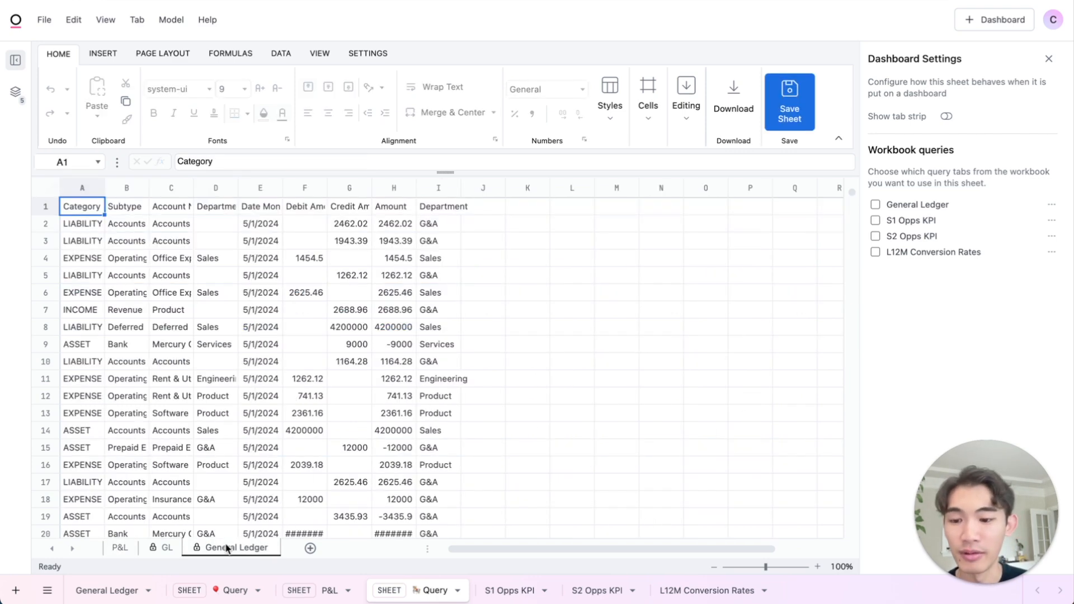
mouse_move(336, 416)
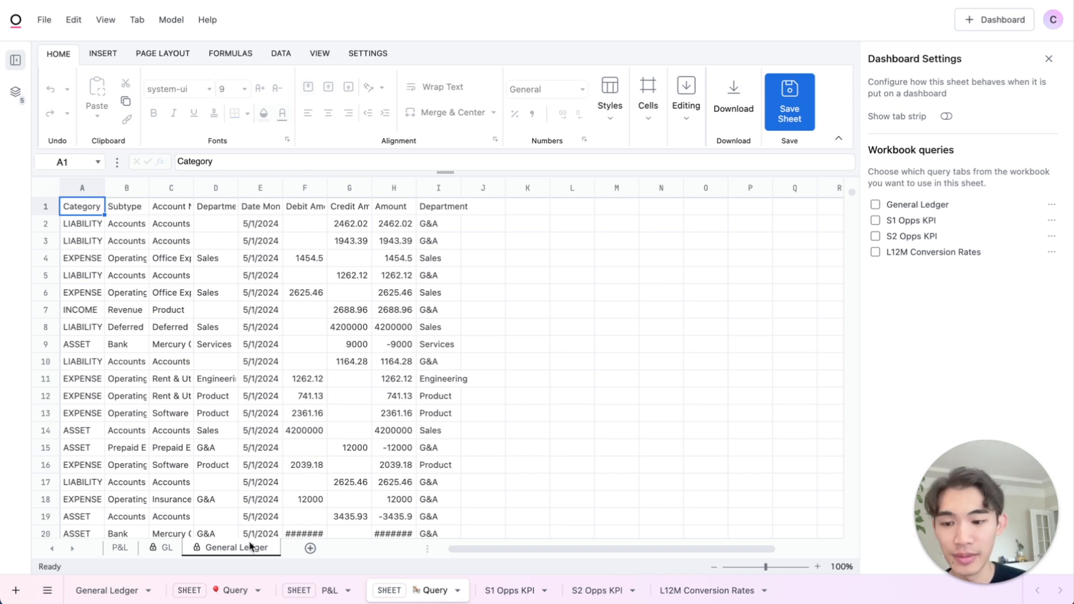
right_click(241, 546)
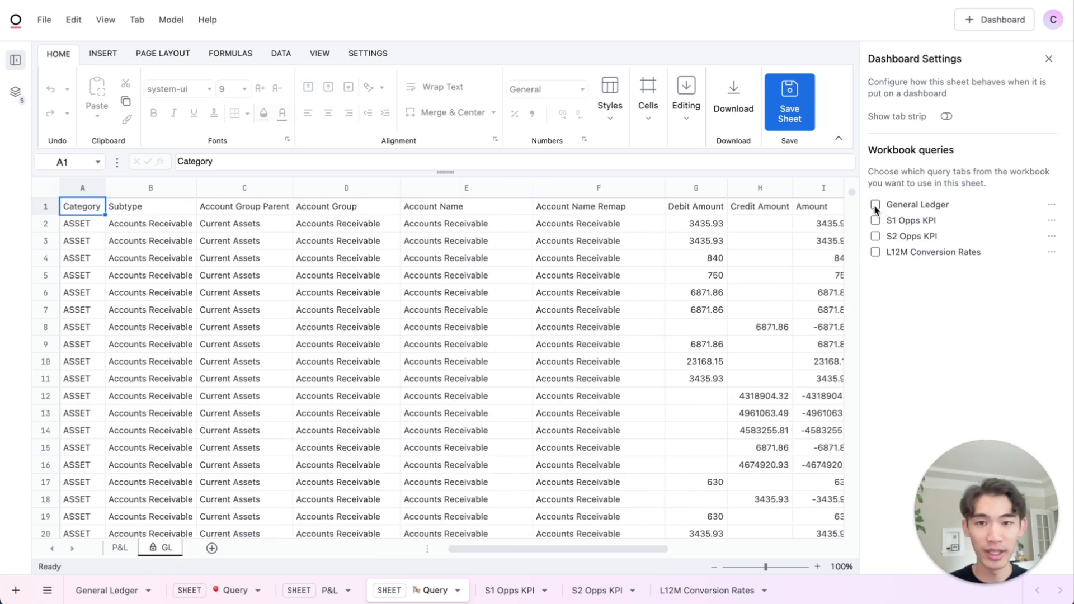
click(876, 204)
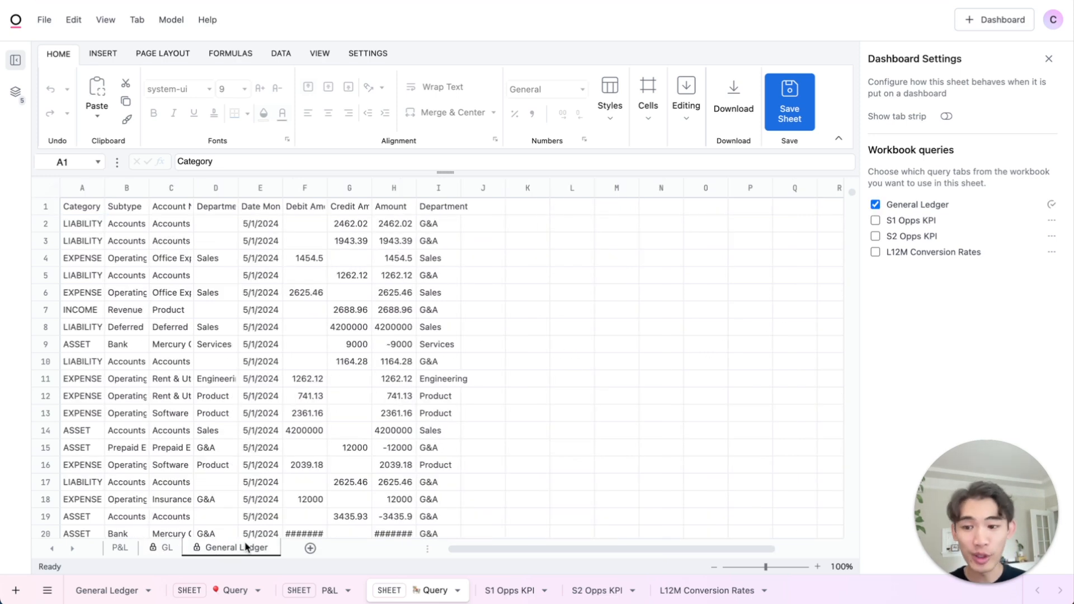
click(120, 548)
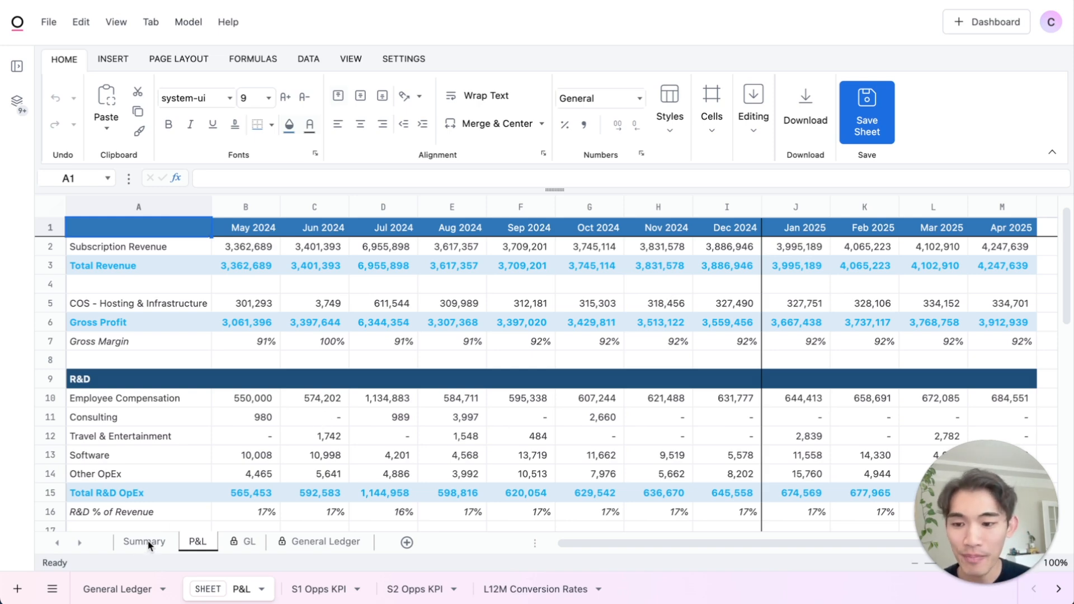
Switch to the Summary sheet with rows linked to the P&L
click(144, 541)
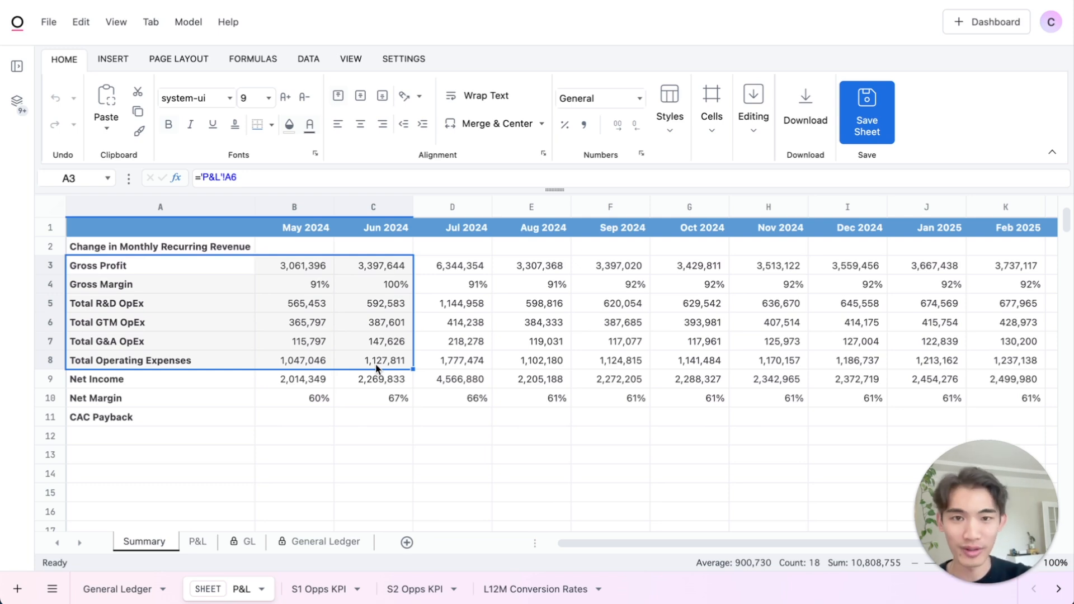
mouse_move(320, 384)
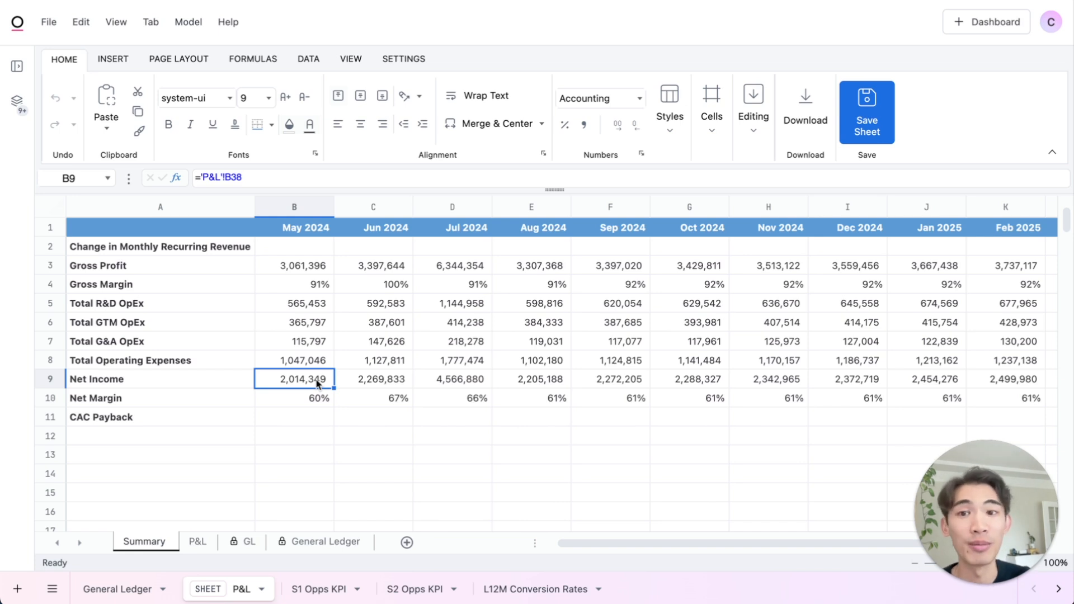
mouse_move(559, 54)
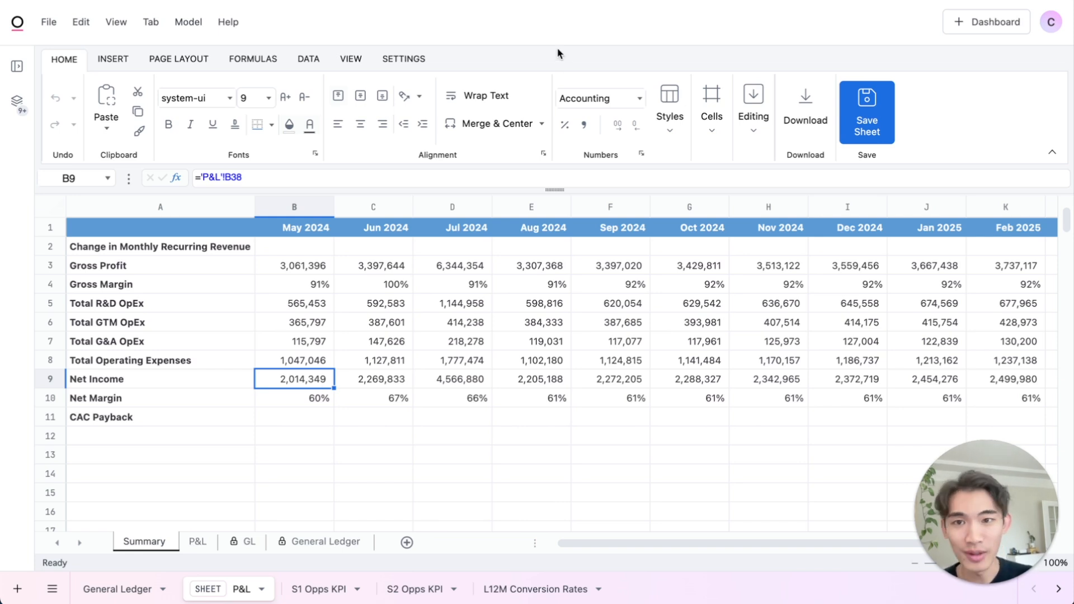
mouse_move(323, 330)
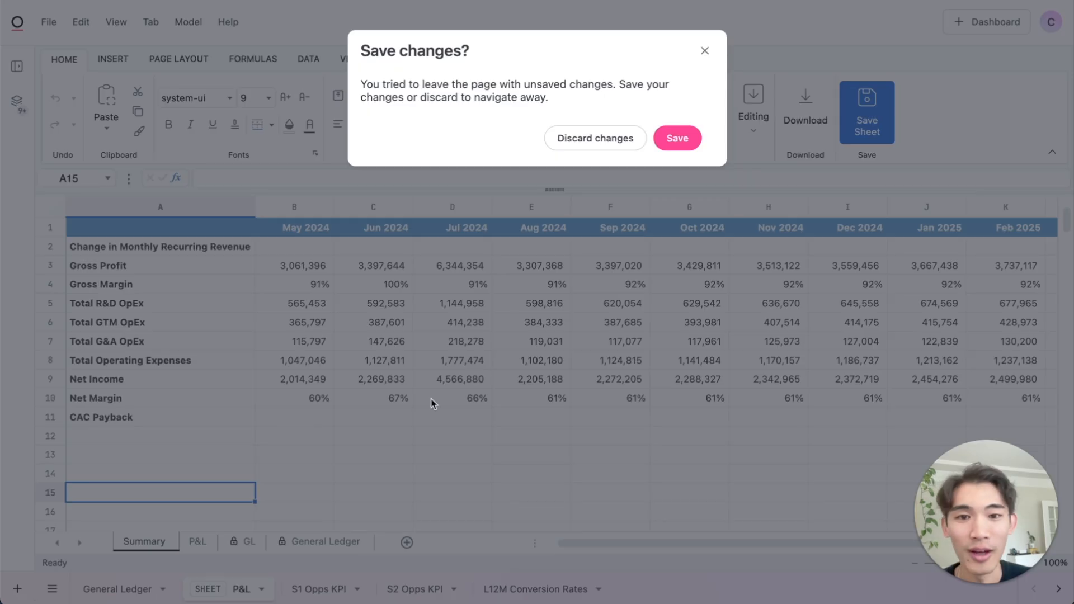
Save the spreadsheet changes and start a new query from the Sales data
click(676, 137)
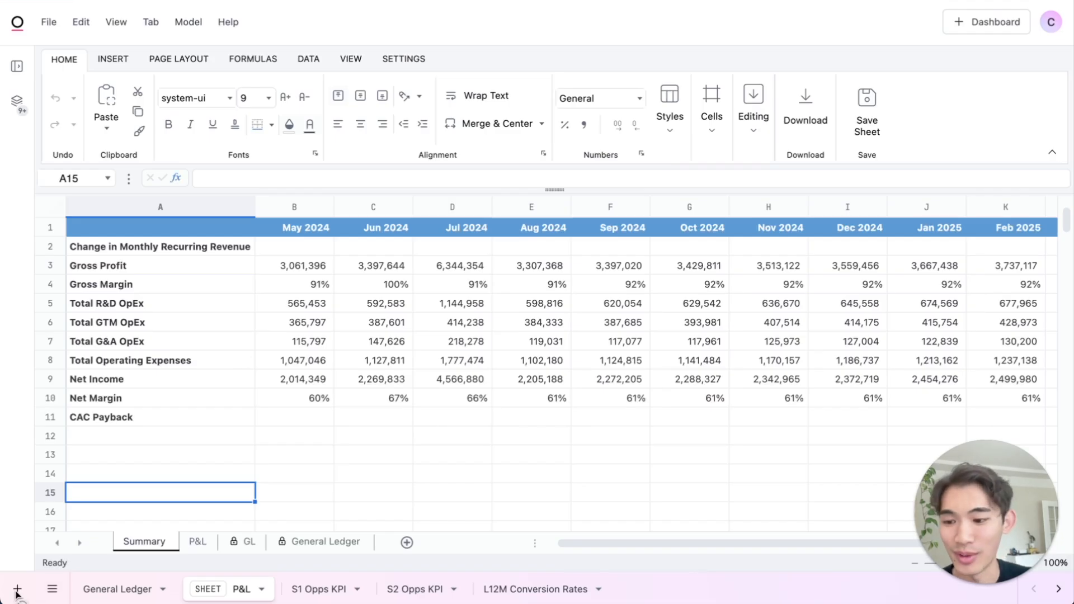
click(17, 589)
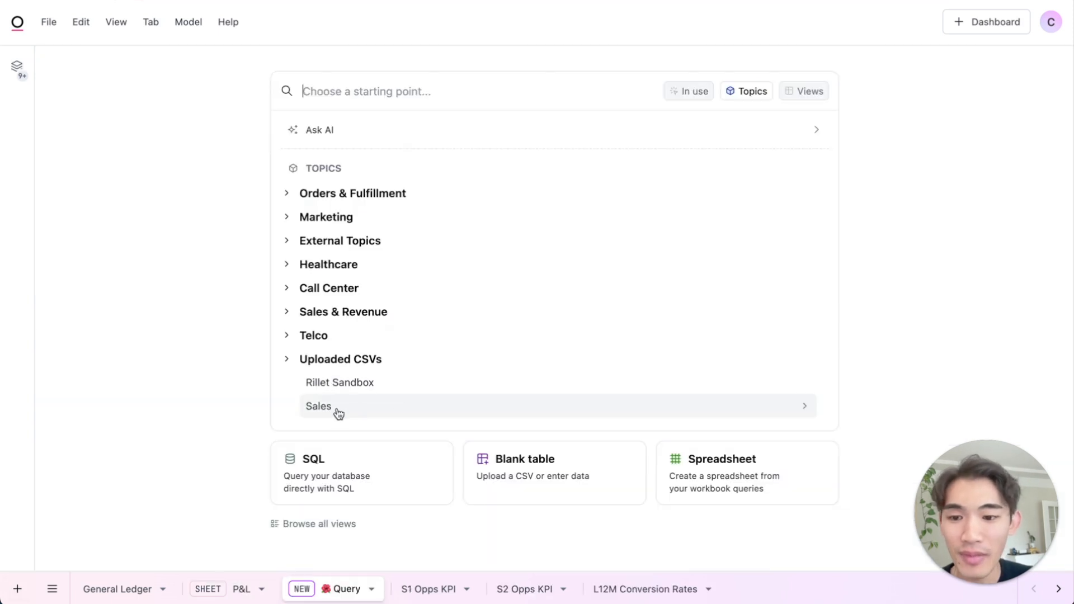
click(317, 405)
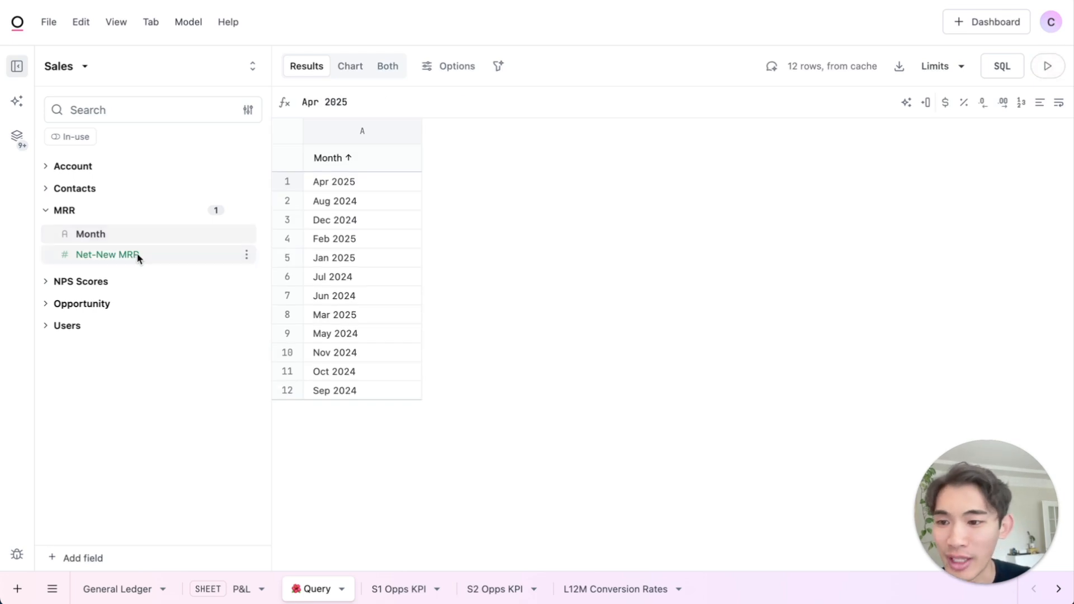
Add Net-New MRR sorted oldest to newest and rename the query tab to MRR
click(106, 254)
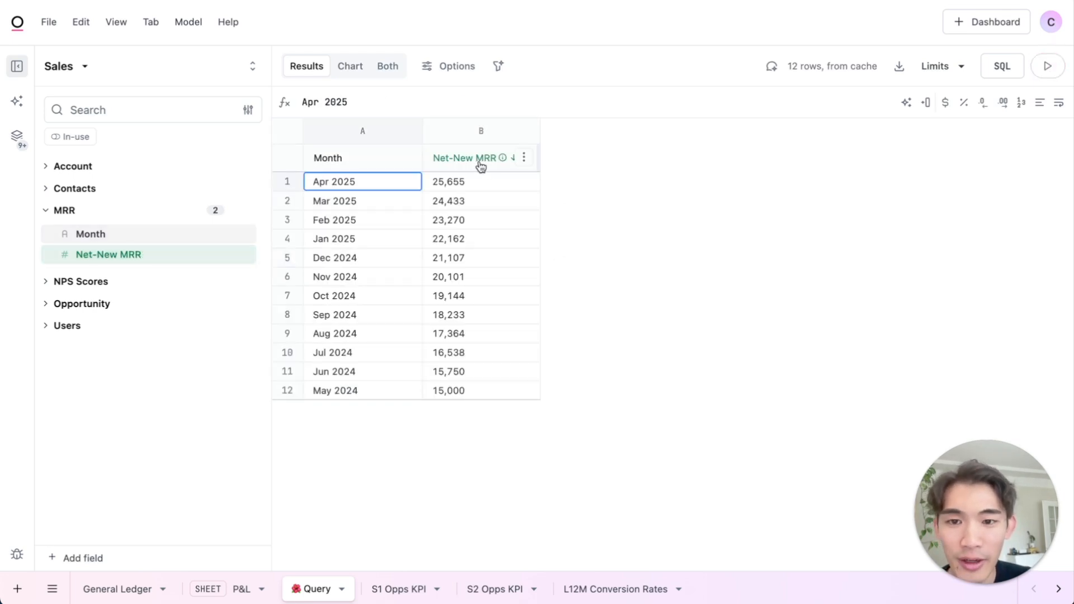
click(512, 157)
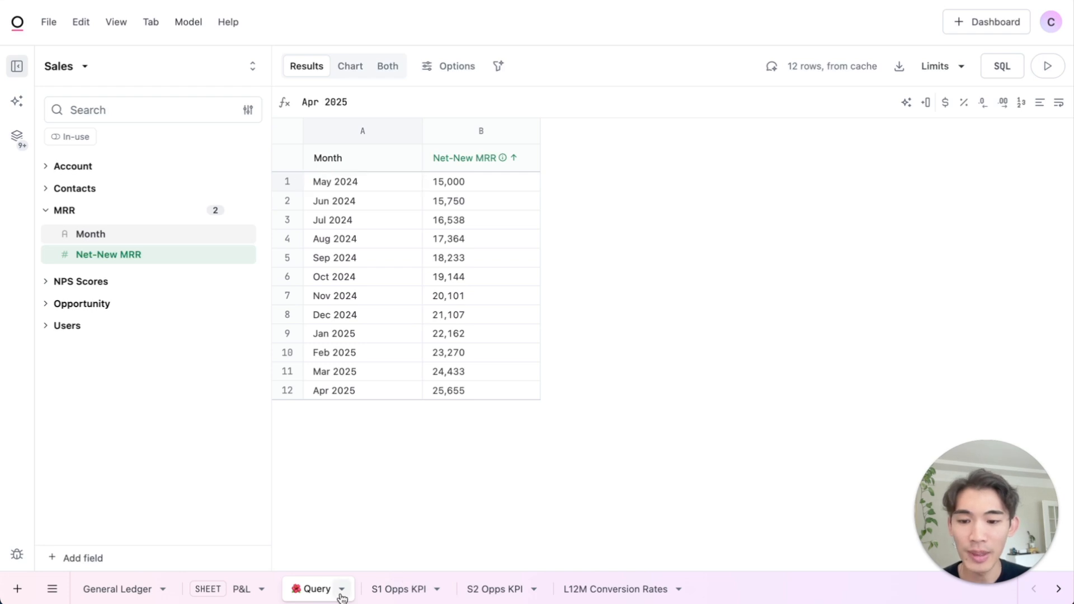
click(341, 590)
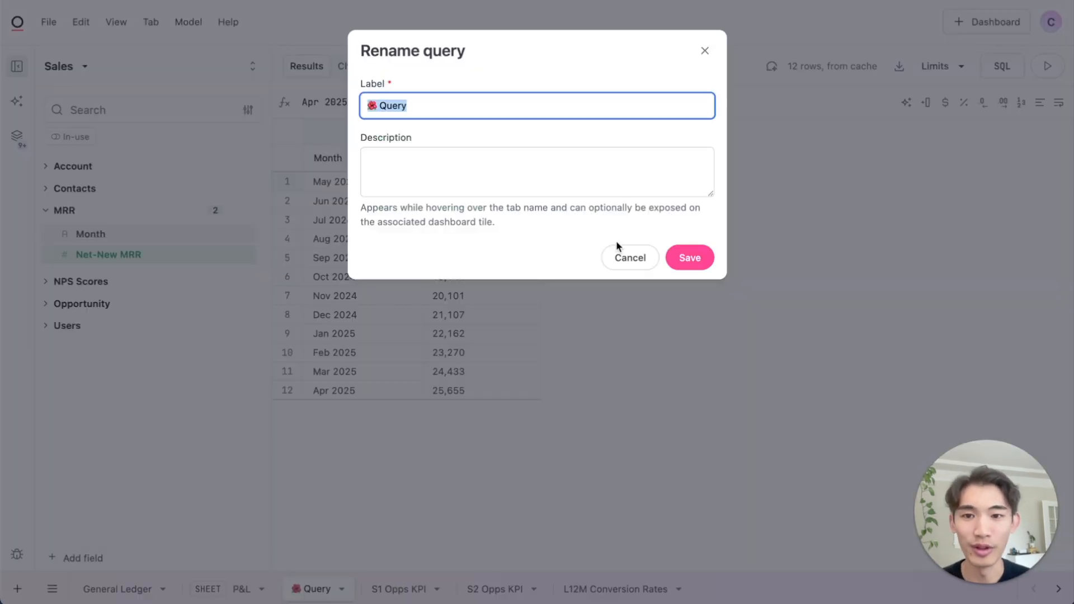
click(689, 257)
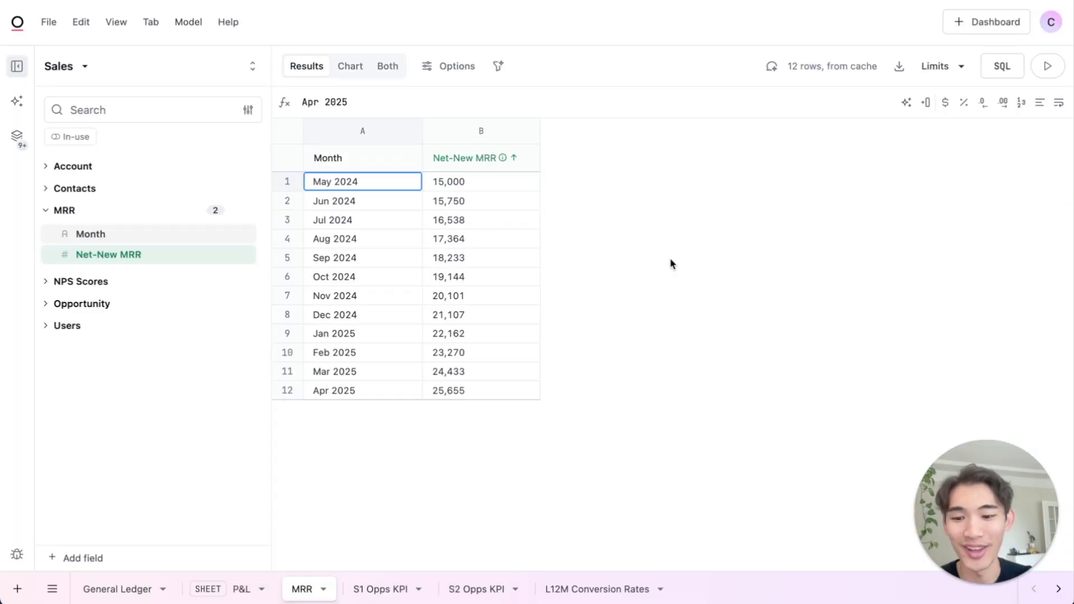
mouse_move(638, 317)
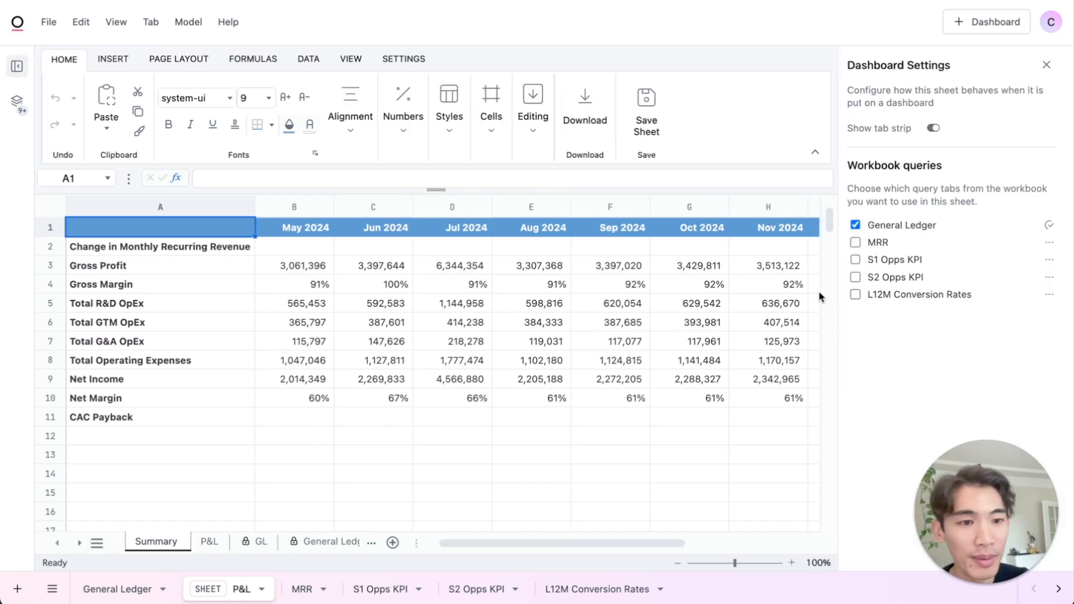
Attach the MRR query as a data sheet, view it, and return to Summary
click(855, 242)
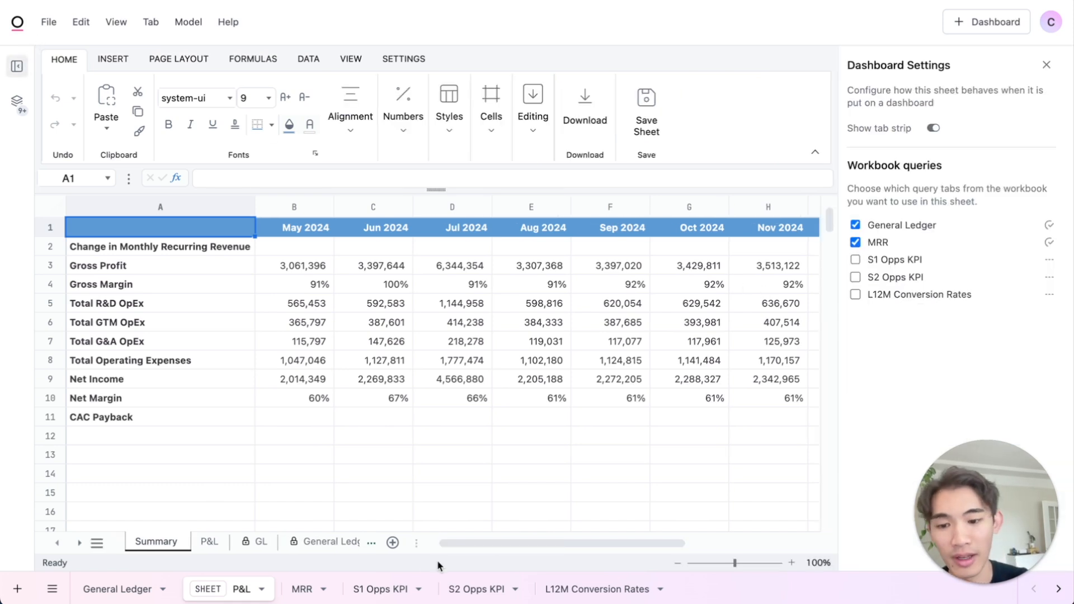
click(311, 541)
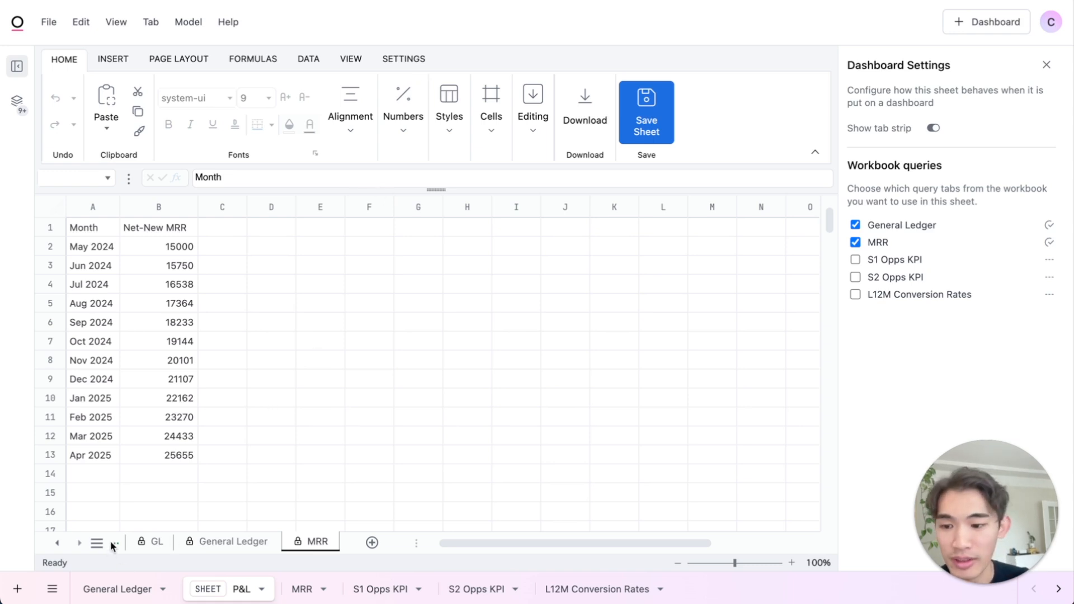
click(157, 542)
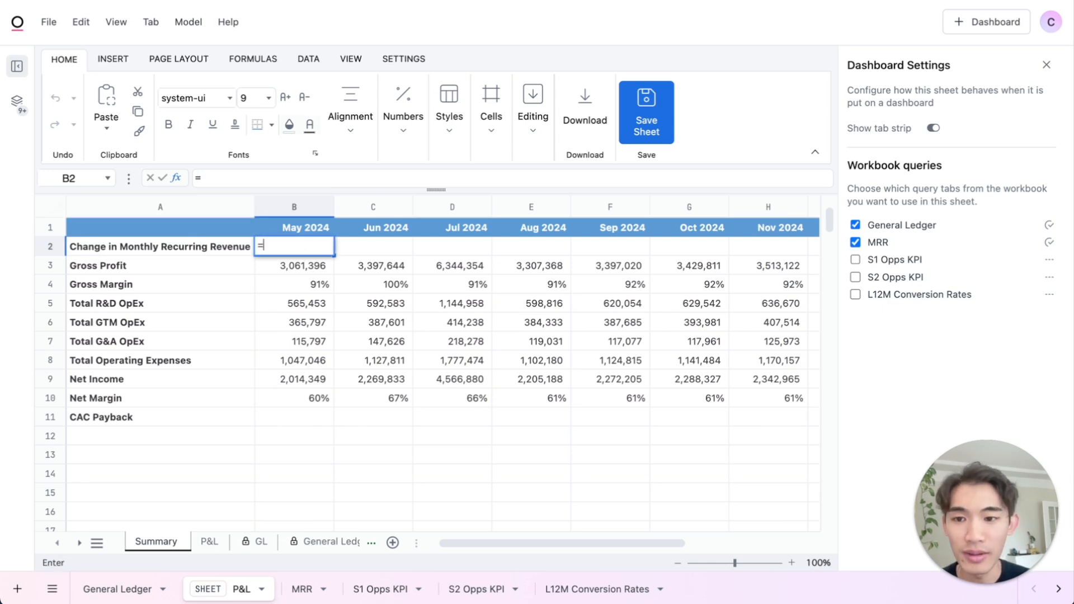
Fill the Change in MRR row with a TRANSPOSE of the MRR sheet values
text(transpose()
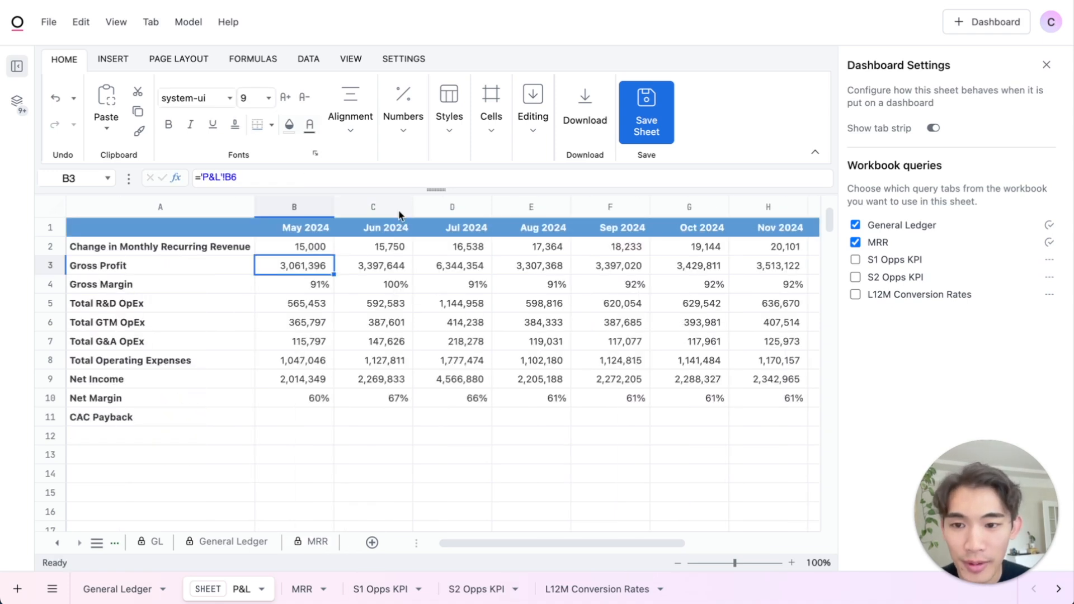
mouse_move(385, 384)
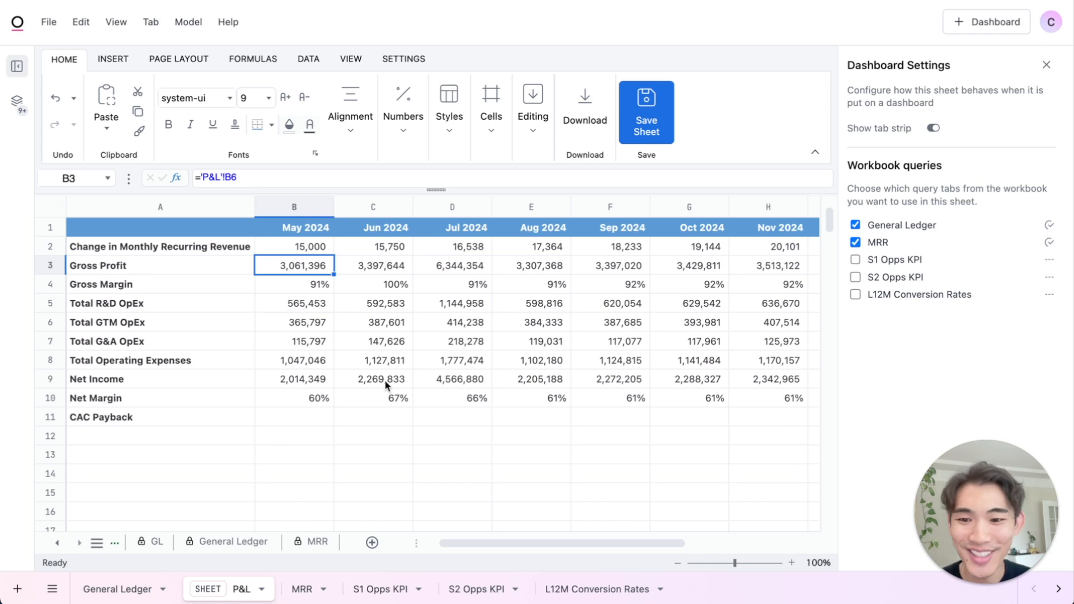
Calculate May 2024 CAC Payback as CAC over MRR change times Gross Margin
click(294, 416)
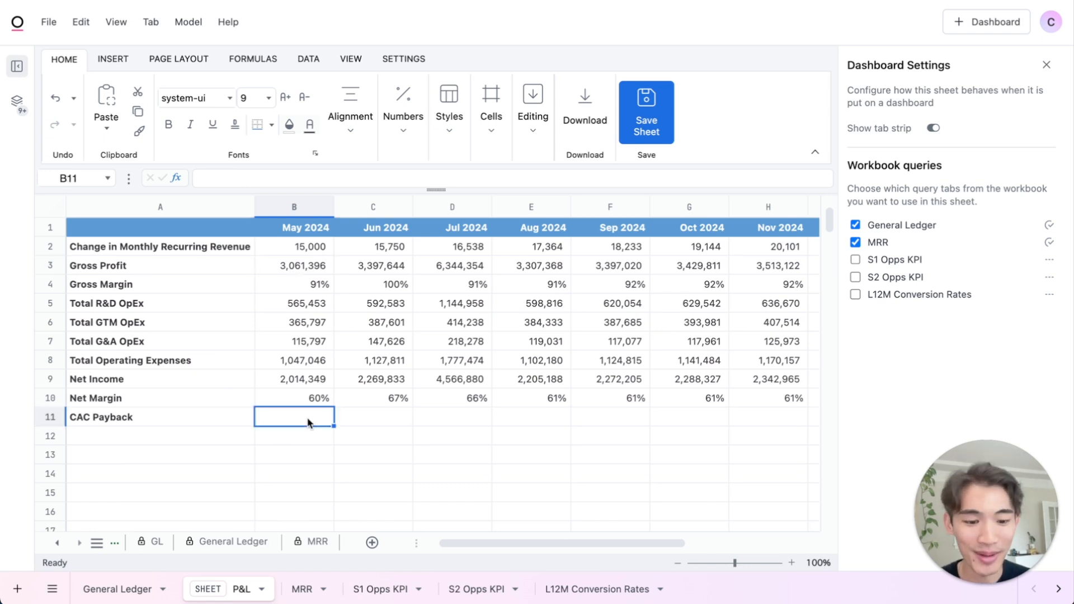
text(=B9)
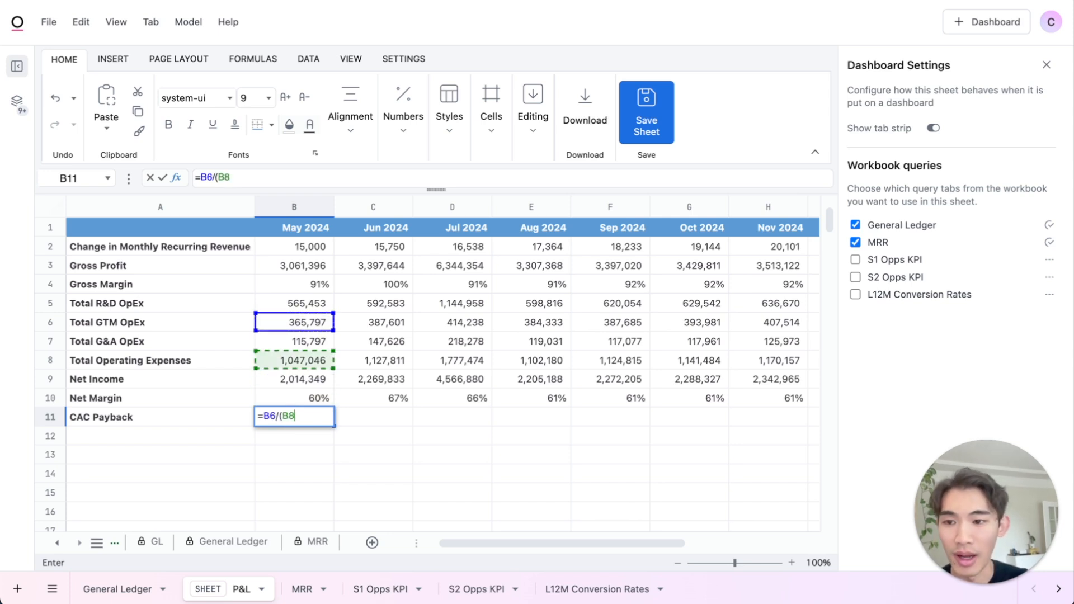
click(294, 247)
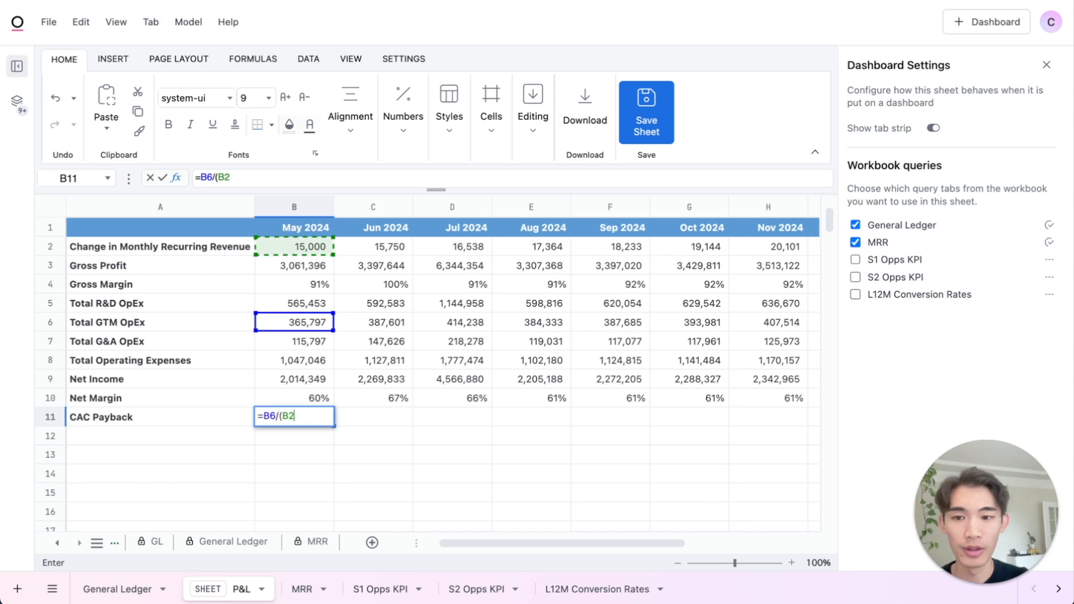
text(*)
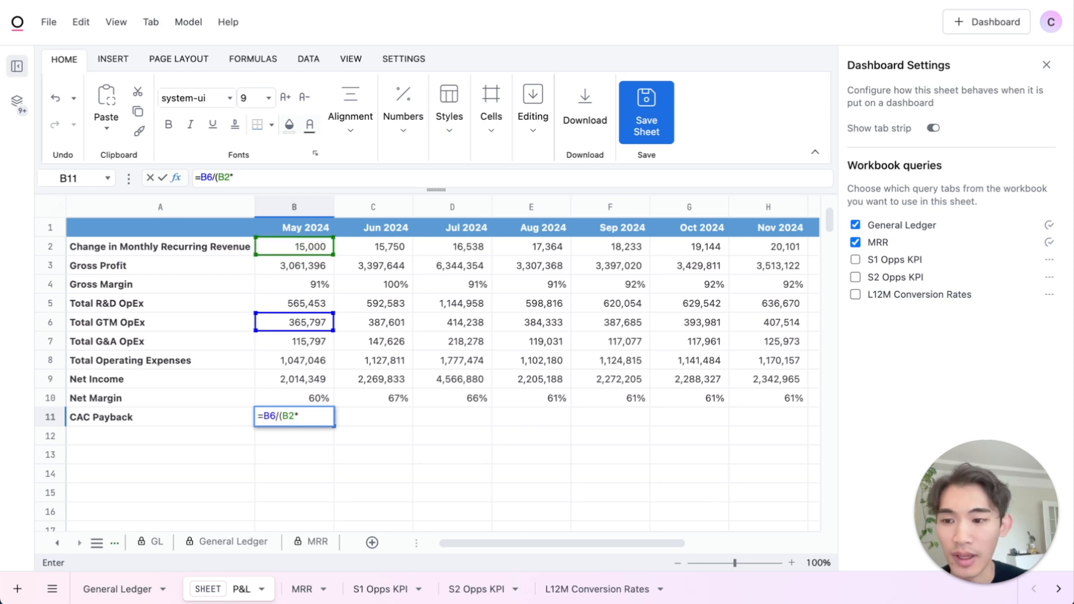
click(293, 284)
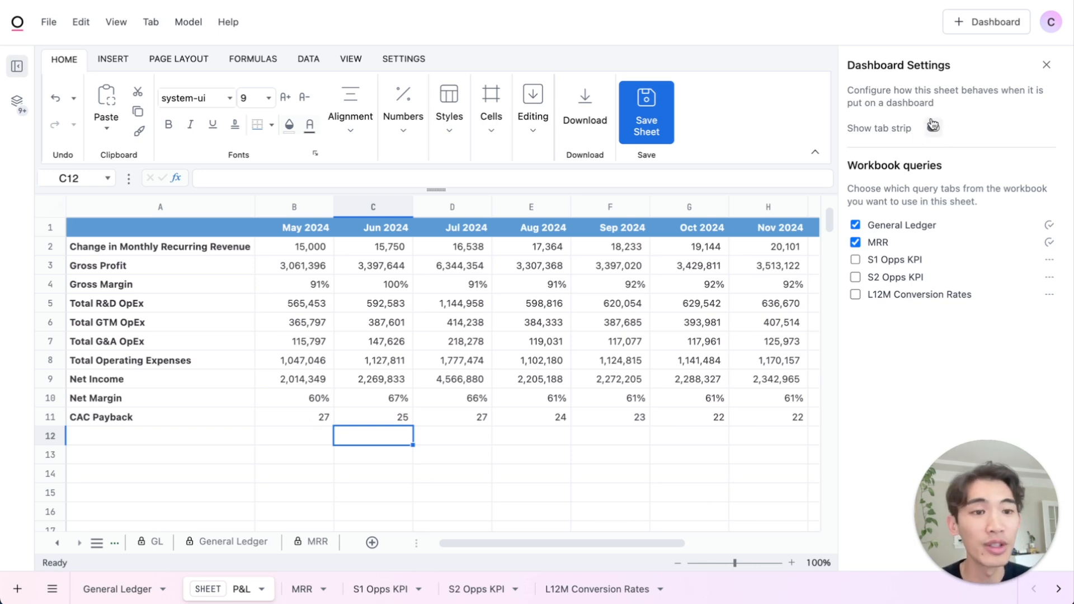
Hide the General Ledger helper sheet and show the Summary Sheet and CAC dashboard
click(933, 129)
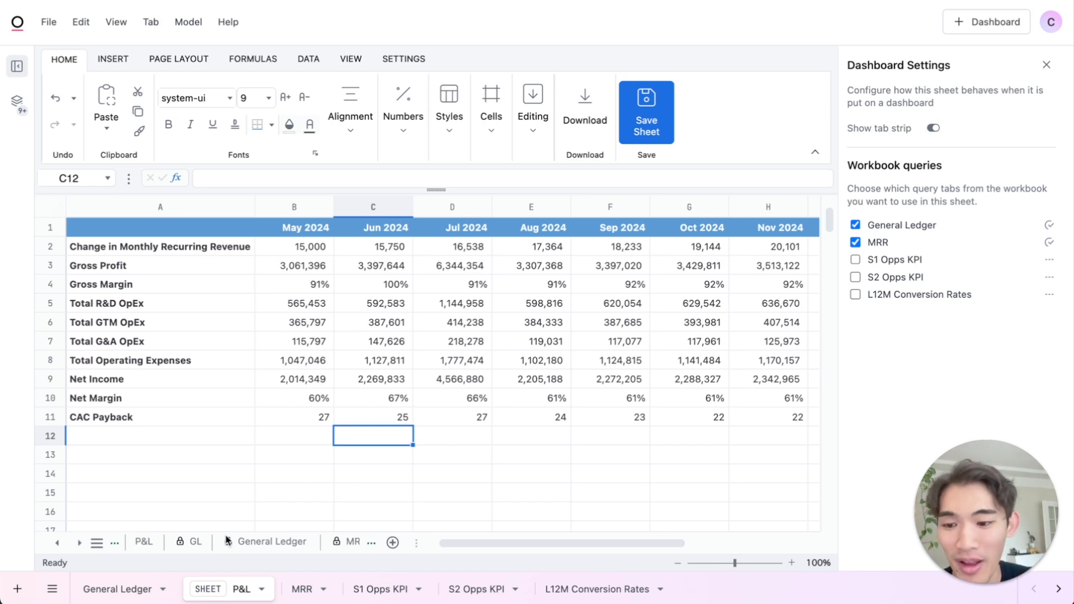
right_click(196, 542)
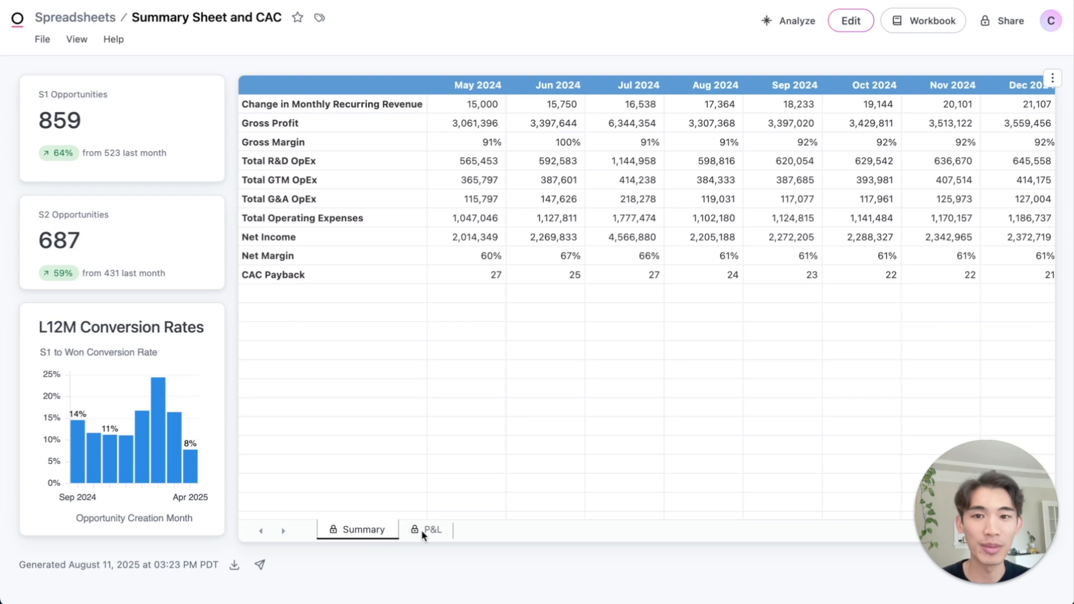
Switch to the P&L sheet leading to the CAC Capital Modeling dashboard
click(364, 530)
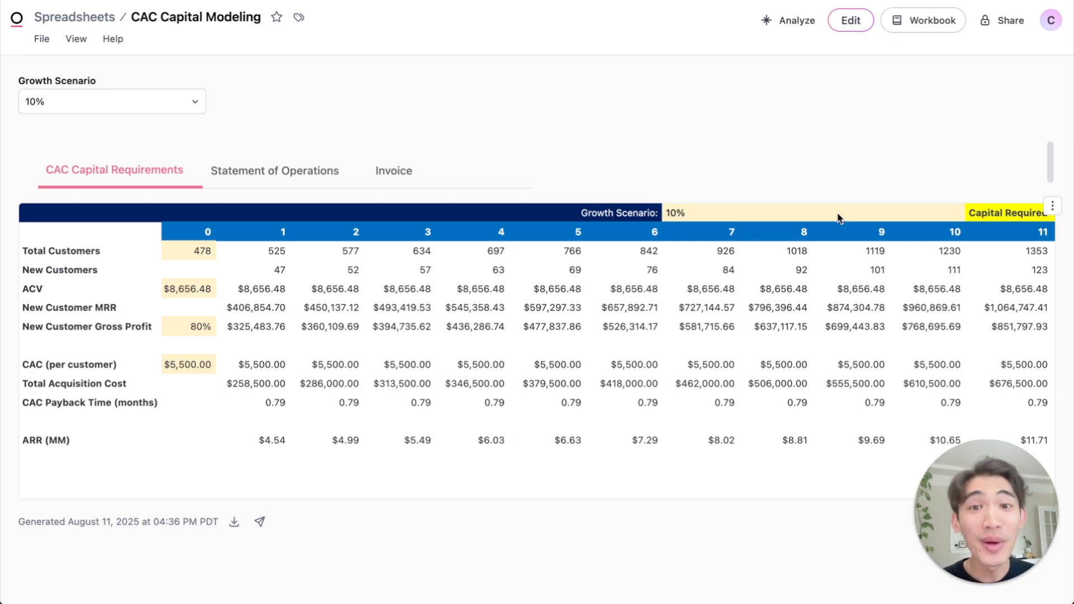
Review the Capital Required columns and go back to the underlying customer, ACV and CAC query
scroll(right, 3)
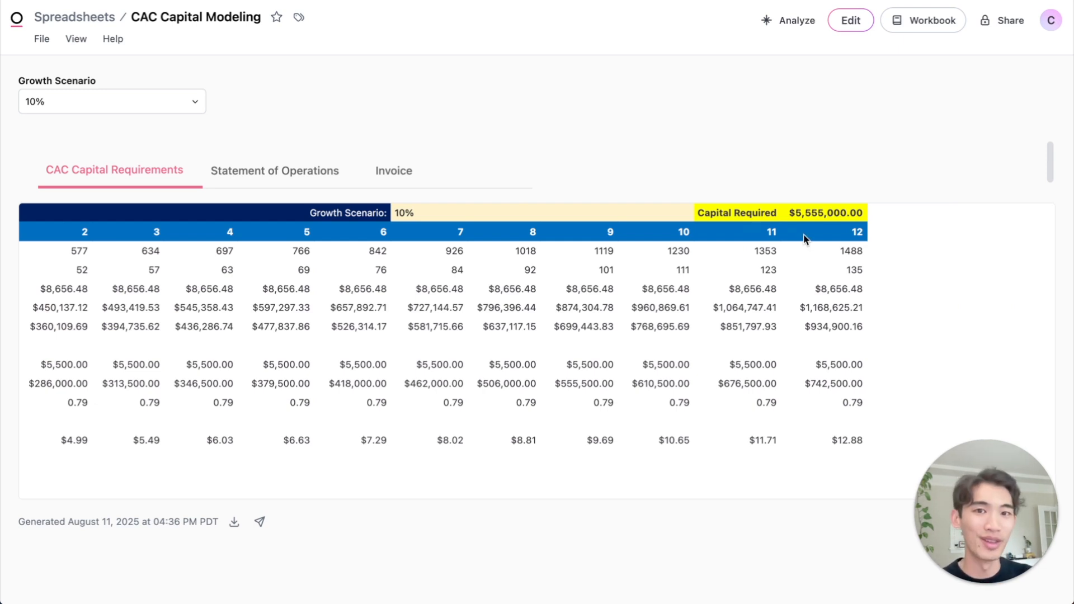
scroll(left, 3)
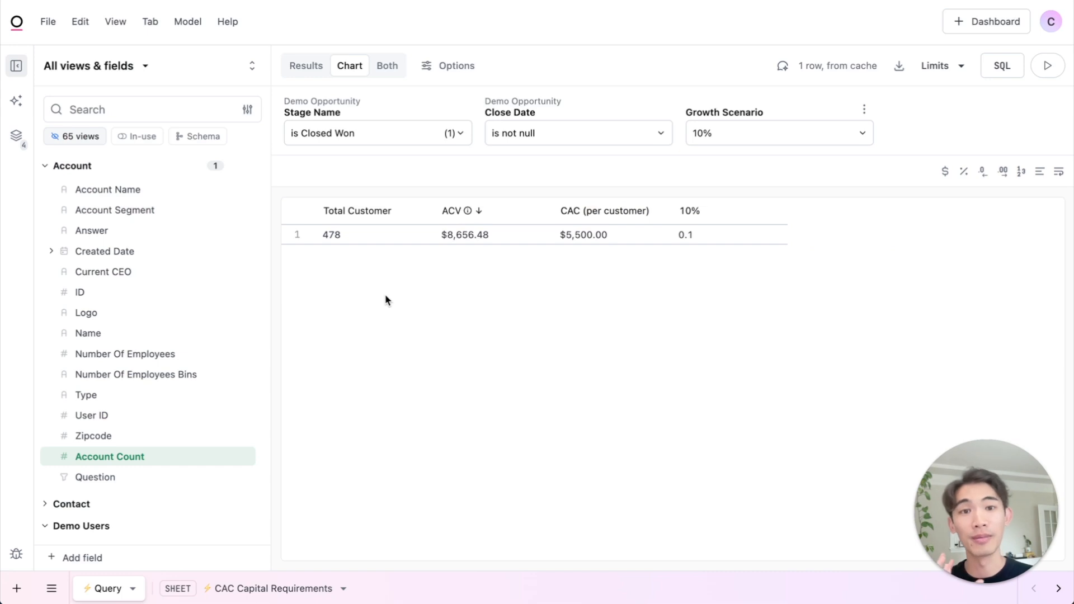
mouse_move(419, 277)
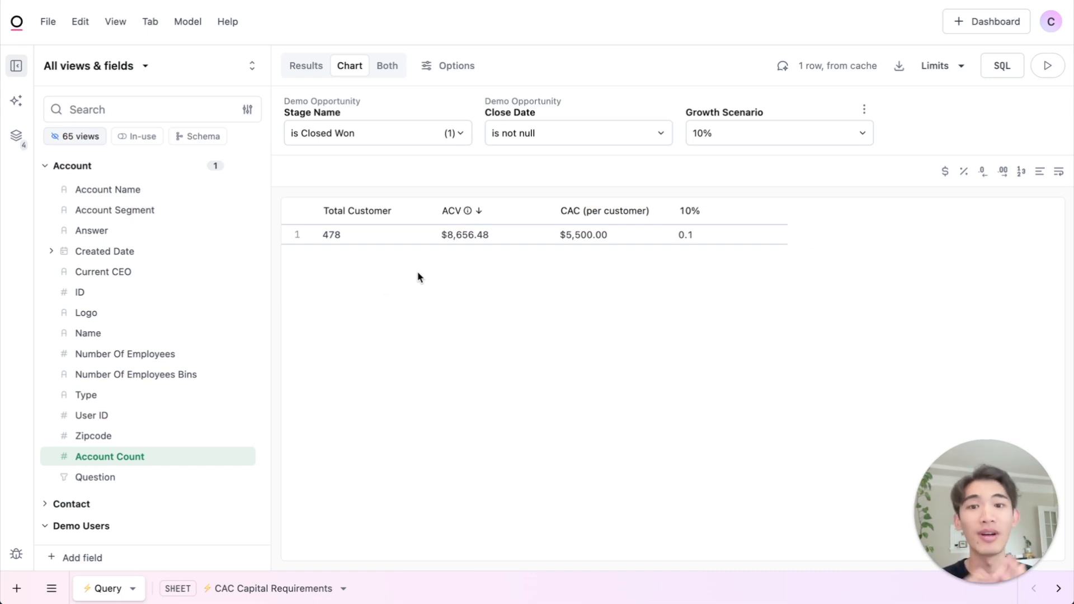
mouse_move(376, 305)
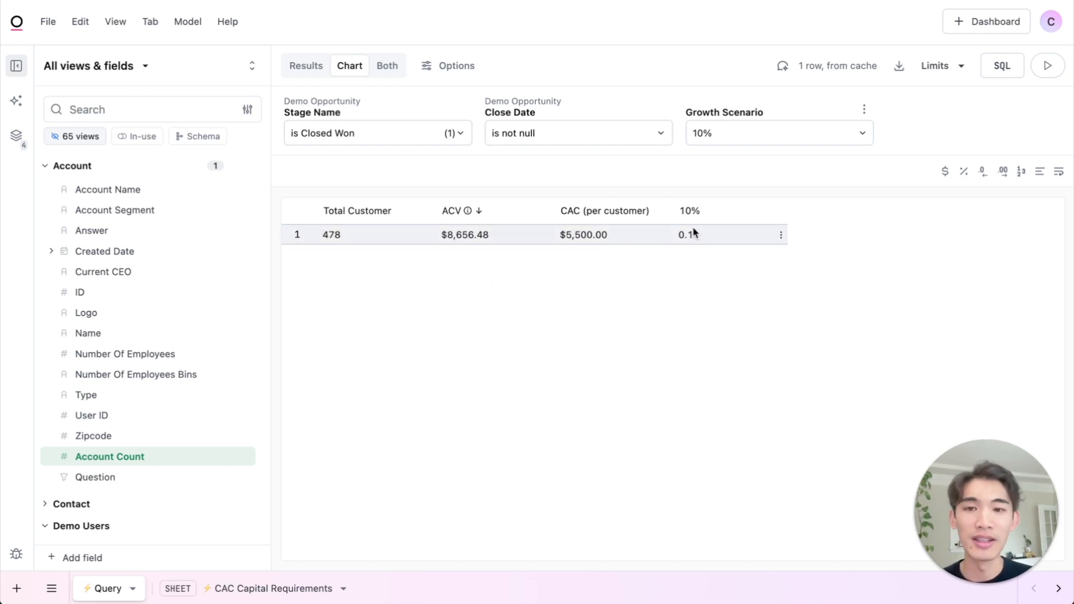
mouse_move(598, 306)
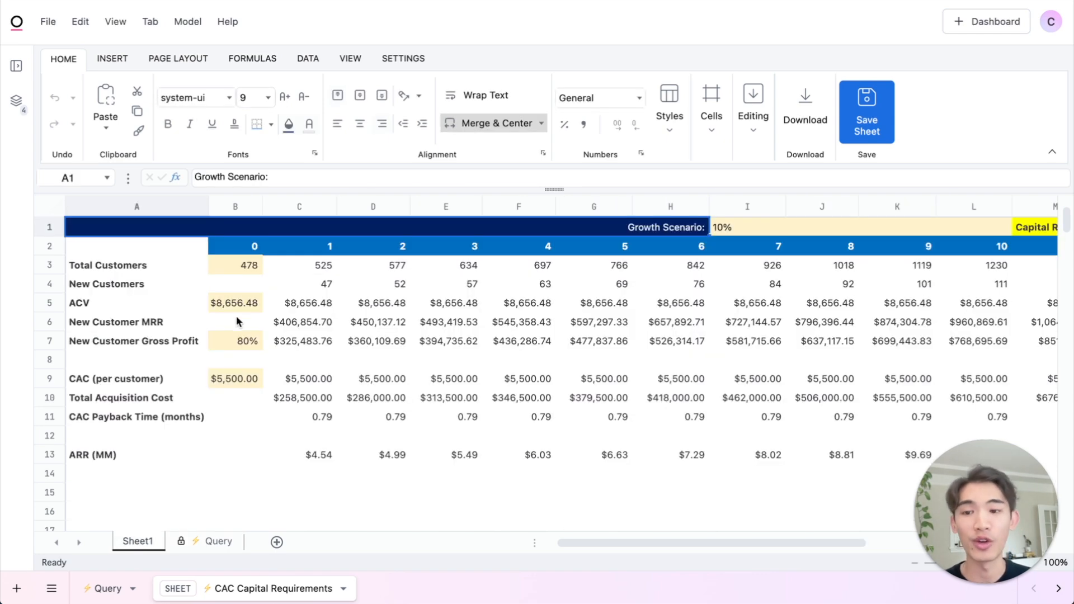
click(235, 303)
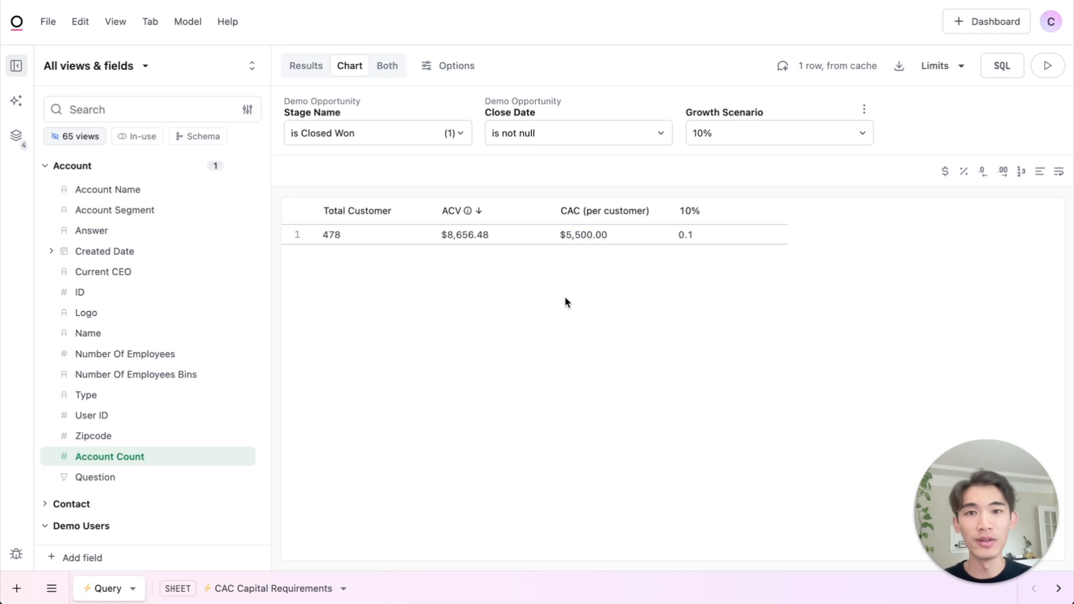
Limit Close Date to the past 6 months and view the capital model with 207 customers, $9,377.63 ACV
click(577, 133)
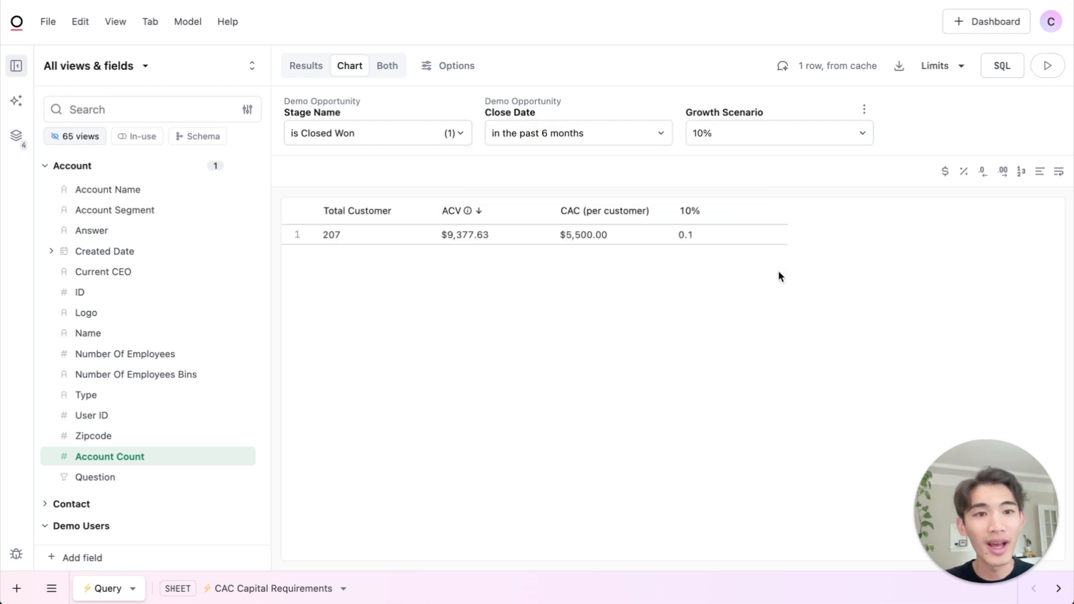
mouse_move(821, 195)
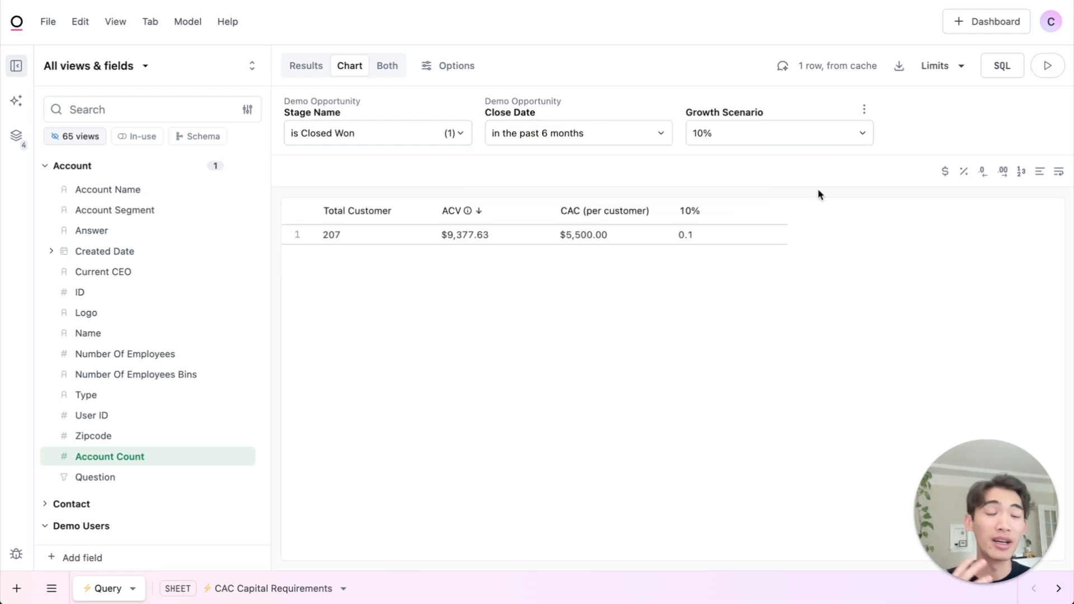
click(778, 133)
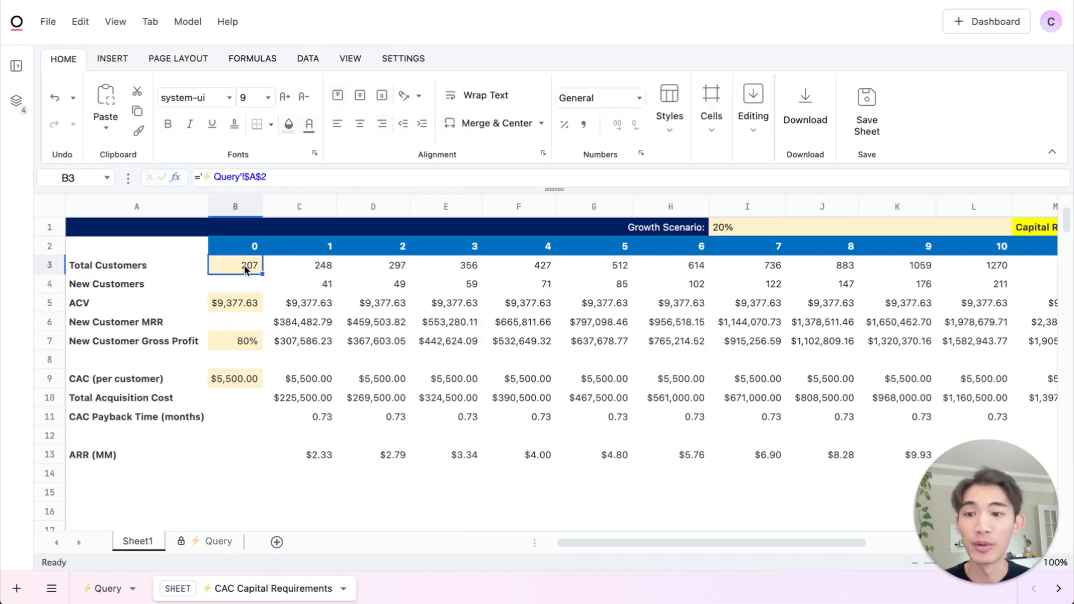
Scroll across the capital model recalculated at the 20% growth scenario
scroll(right, 3)
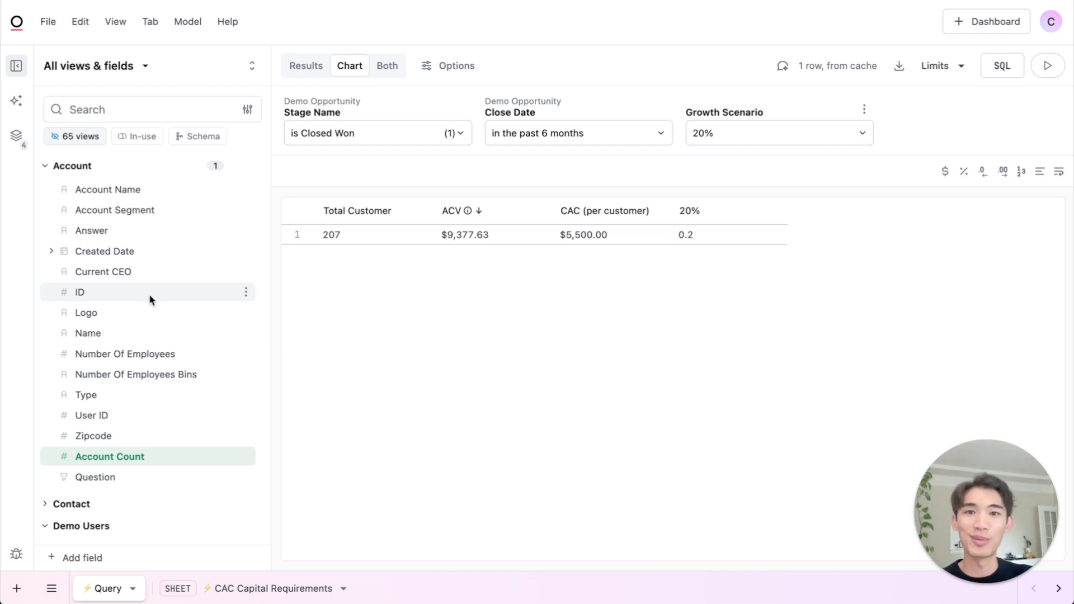
mouse_move(490, 77)
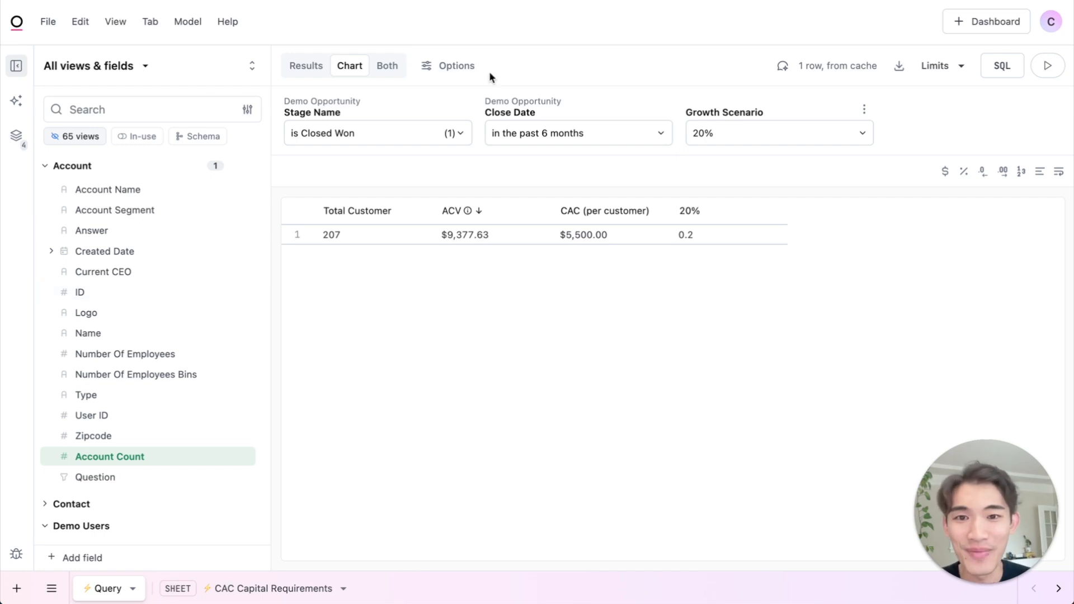